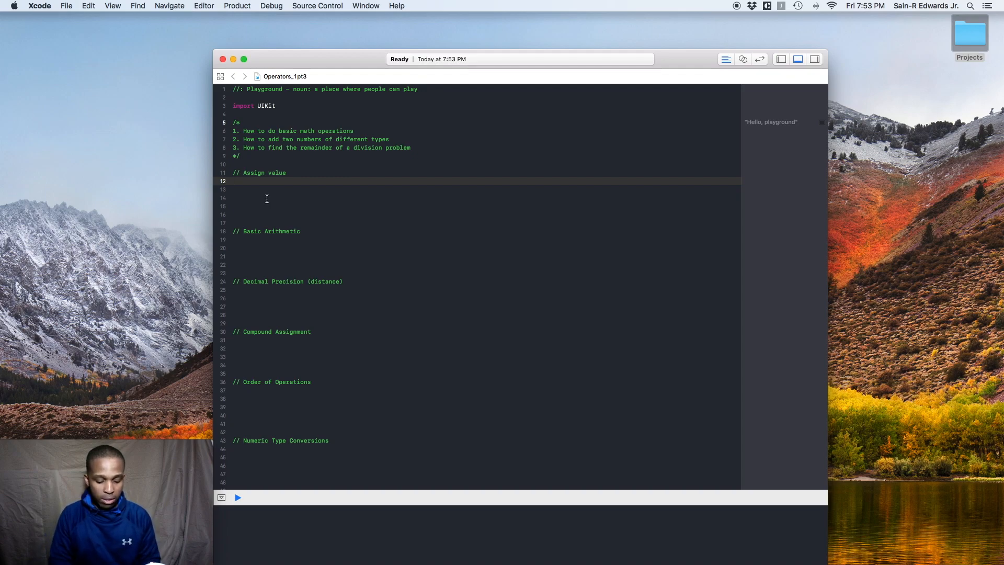
Step: Declare the constant let myFavoritePerson = "My wife" under the Assign value comment
type("1")
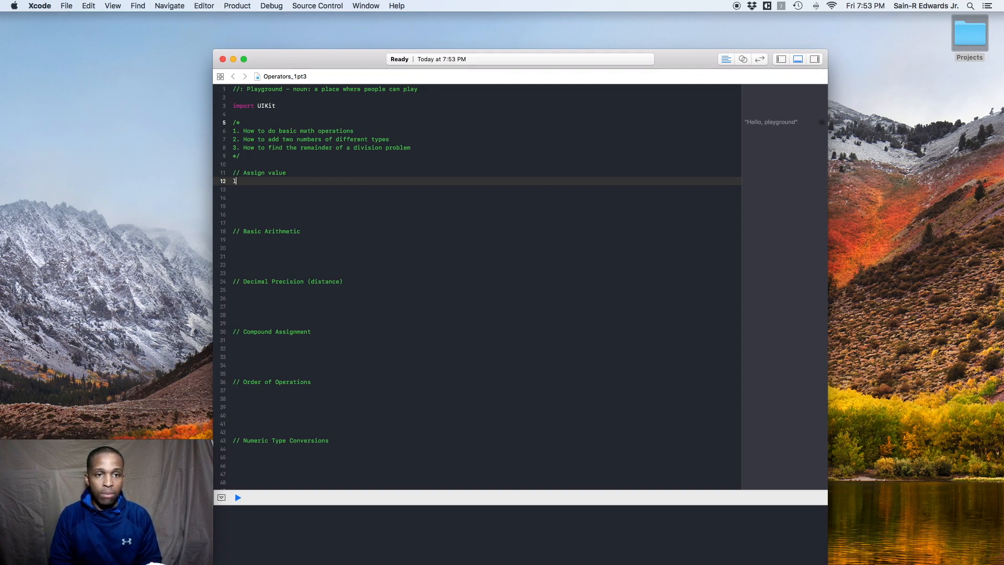
type("let")
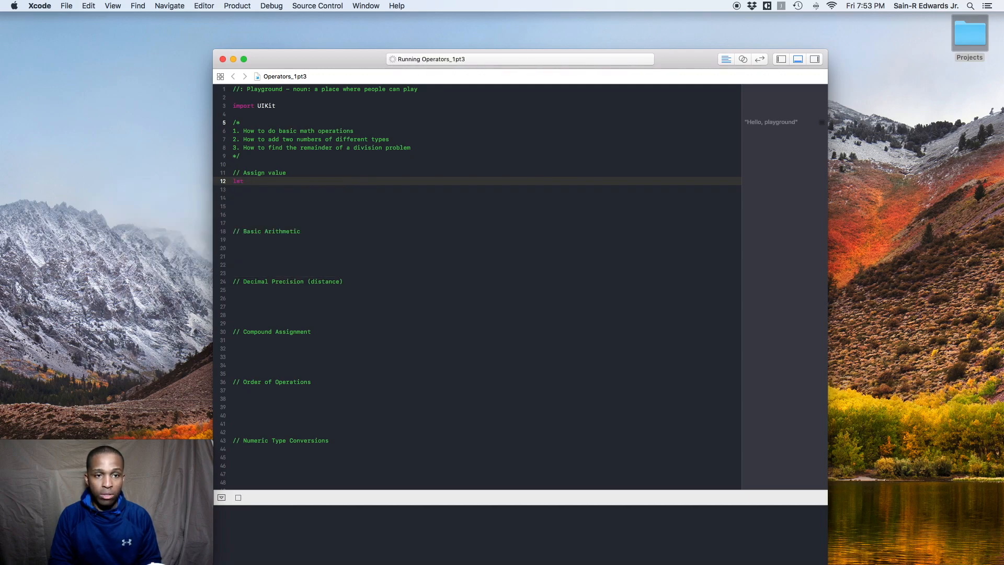
type("m")
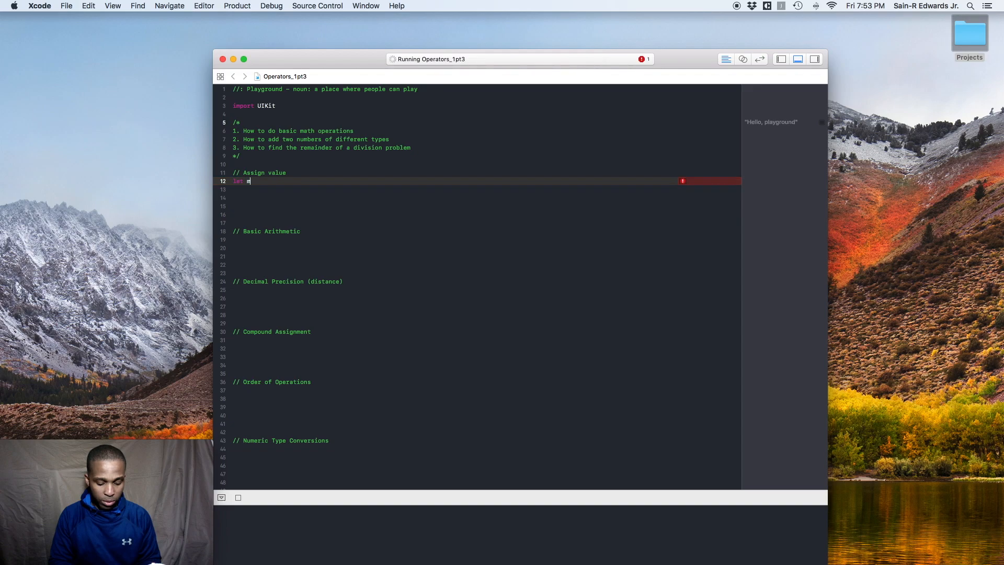
type("yFav")
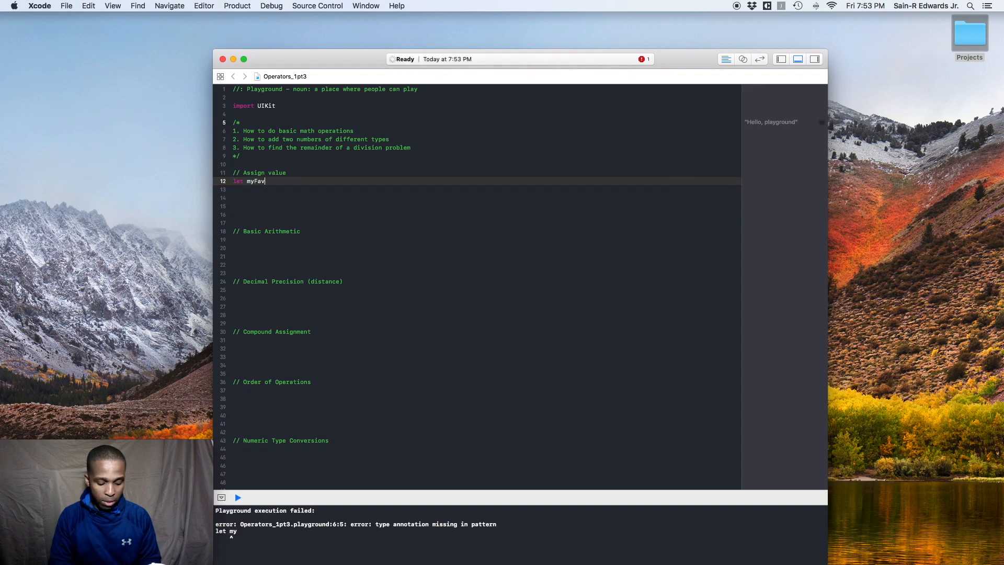
type("orite")
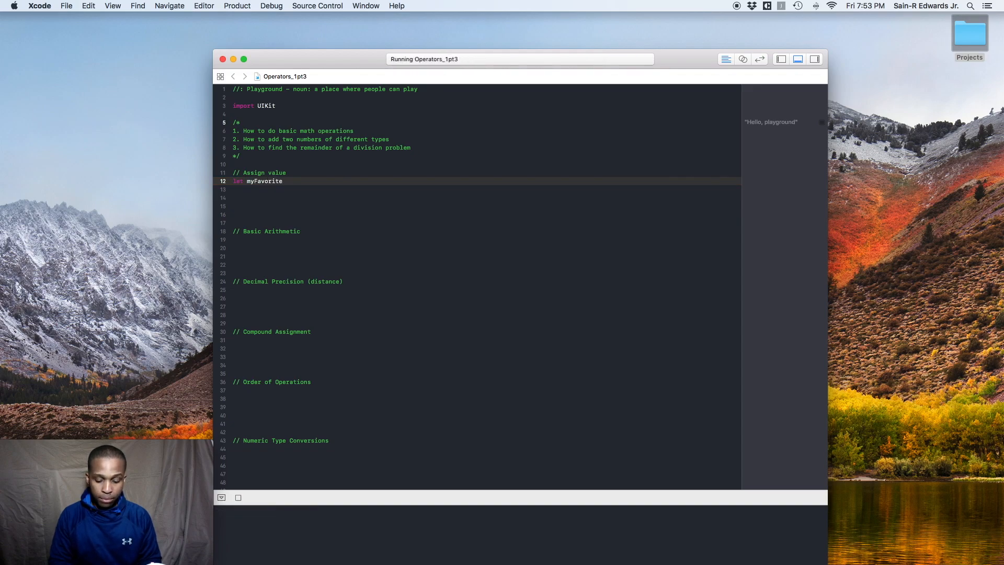
type("Person")
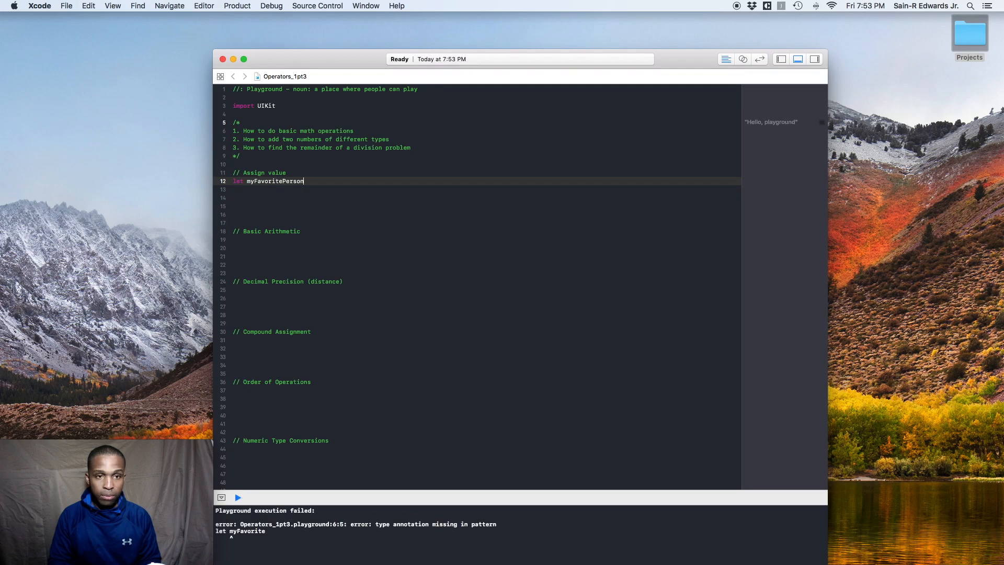
type("=")
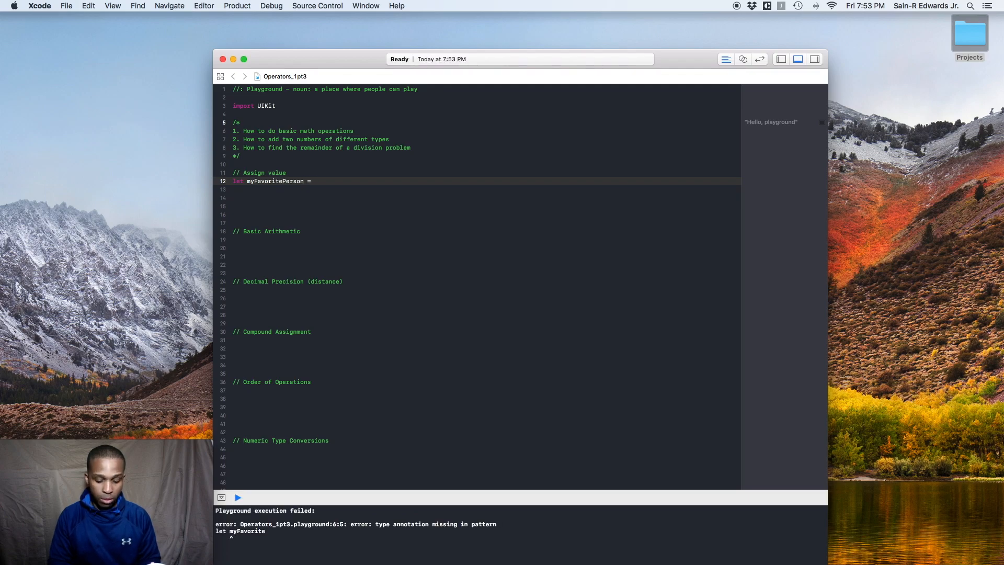
type("\"My wif")
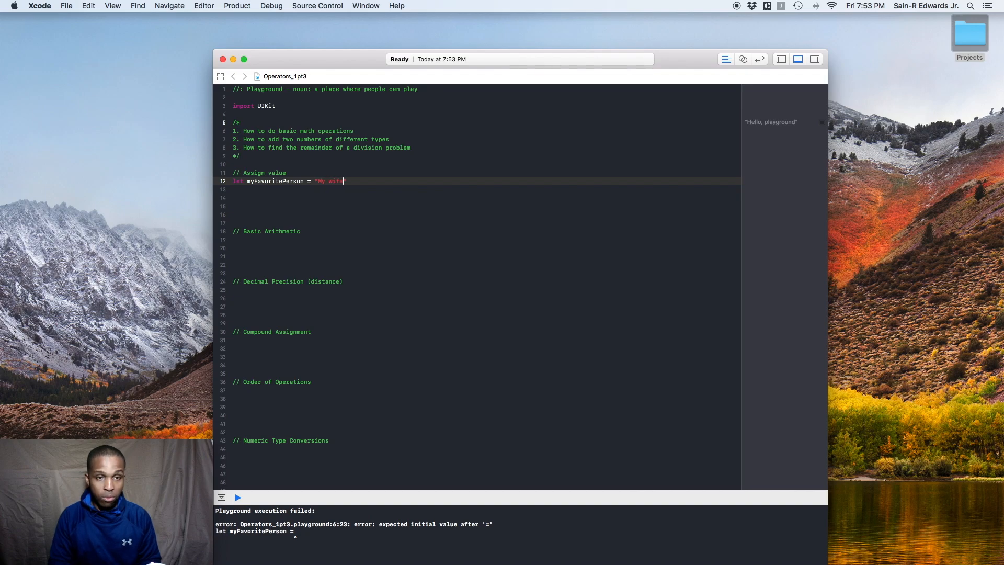
type("e\"")
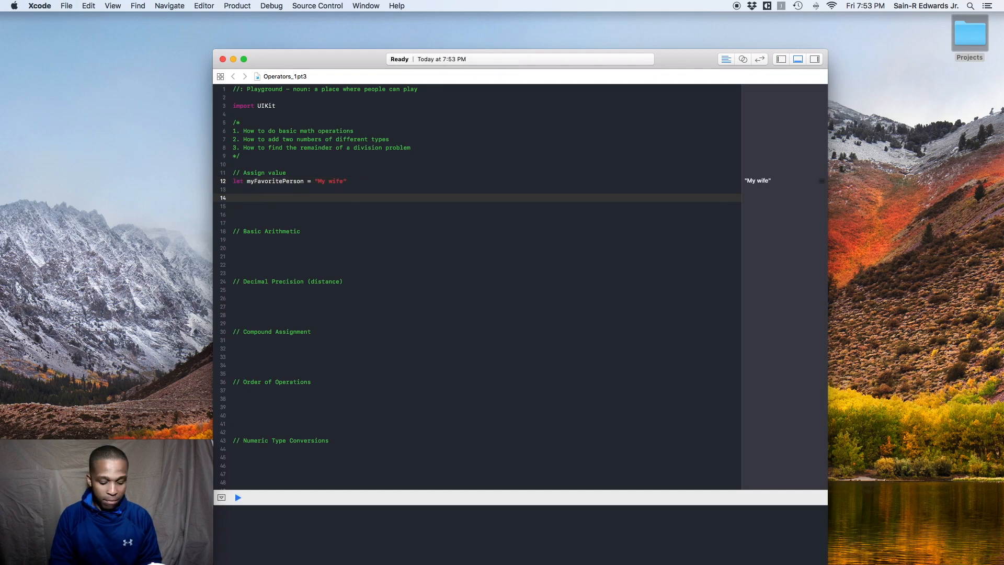
Step: Declare the variable var shoeSize = 10
type("var")
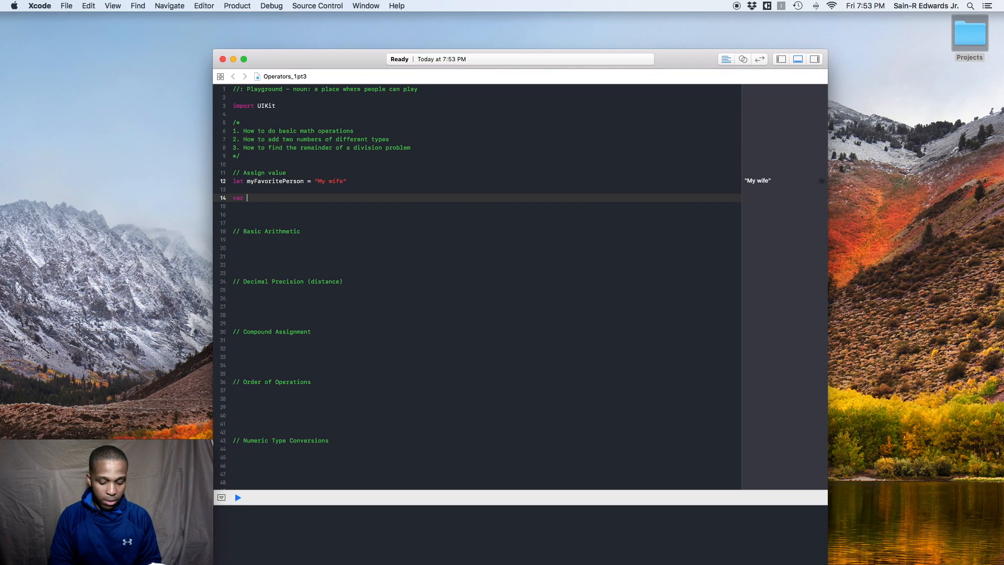
type("current")
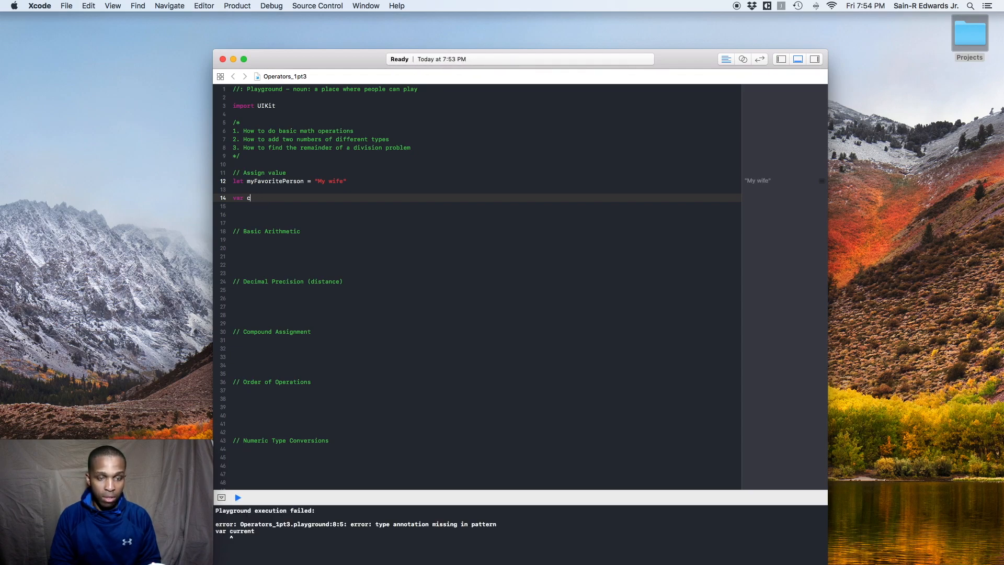
type("ho")
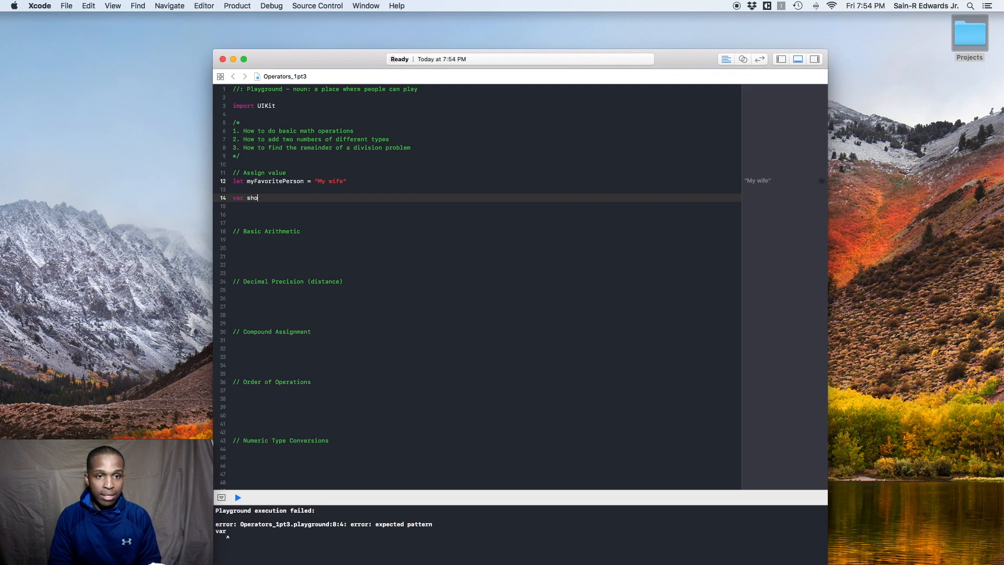
type("eSize =")
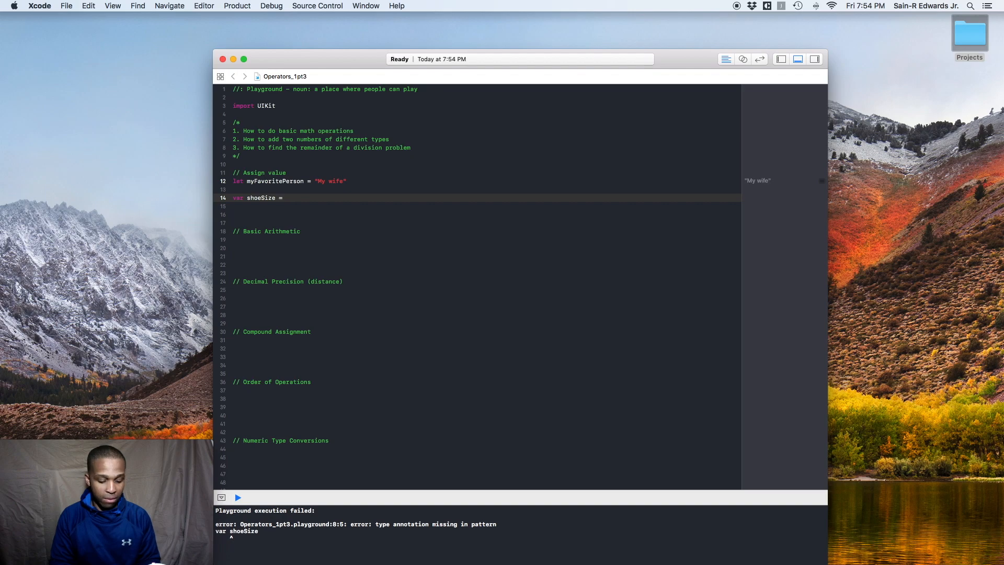
type("10")
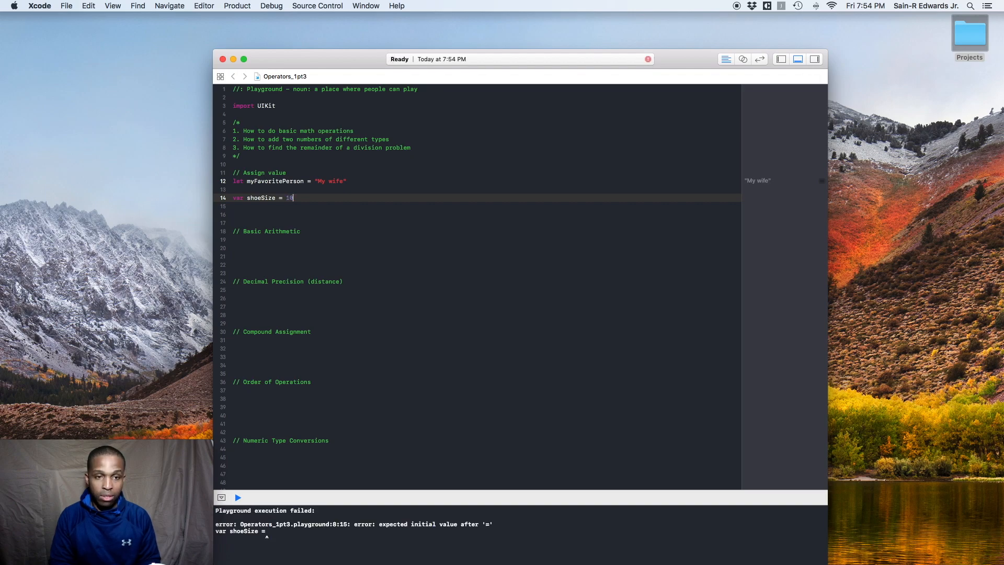
type("0")
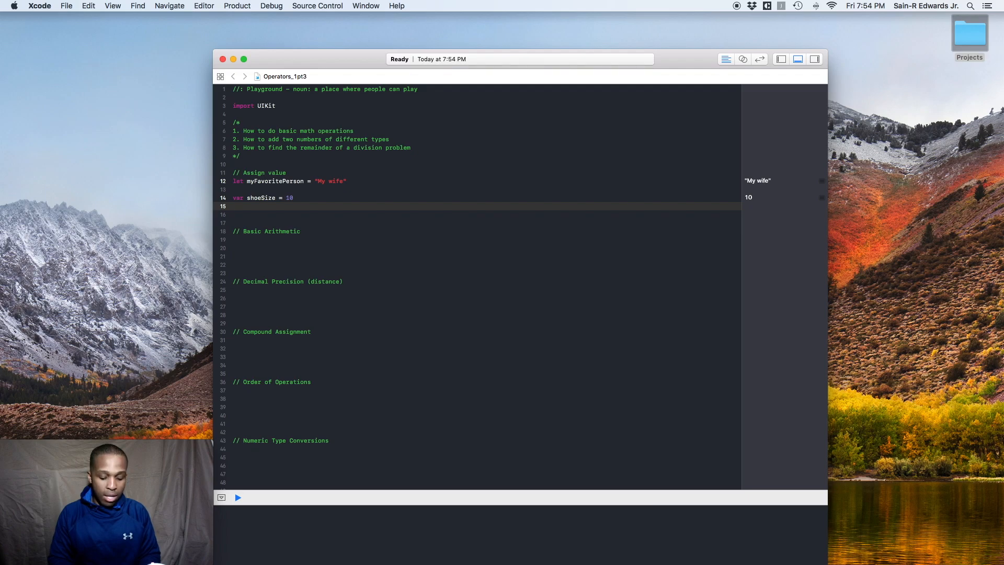
Step: Reassign shoeSize = 11 on the following line and start a new line
type("sh")
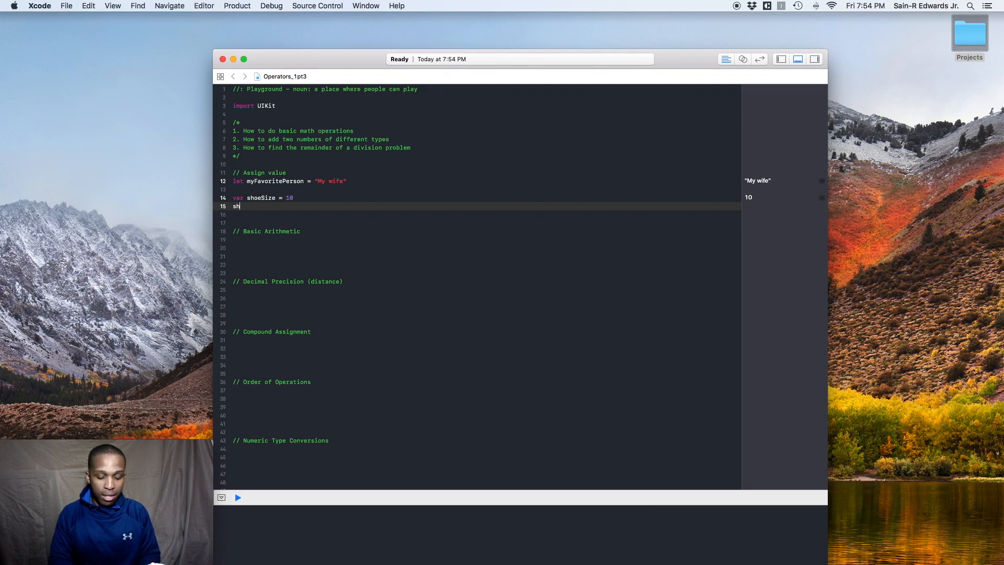
type("oeSize")
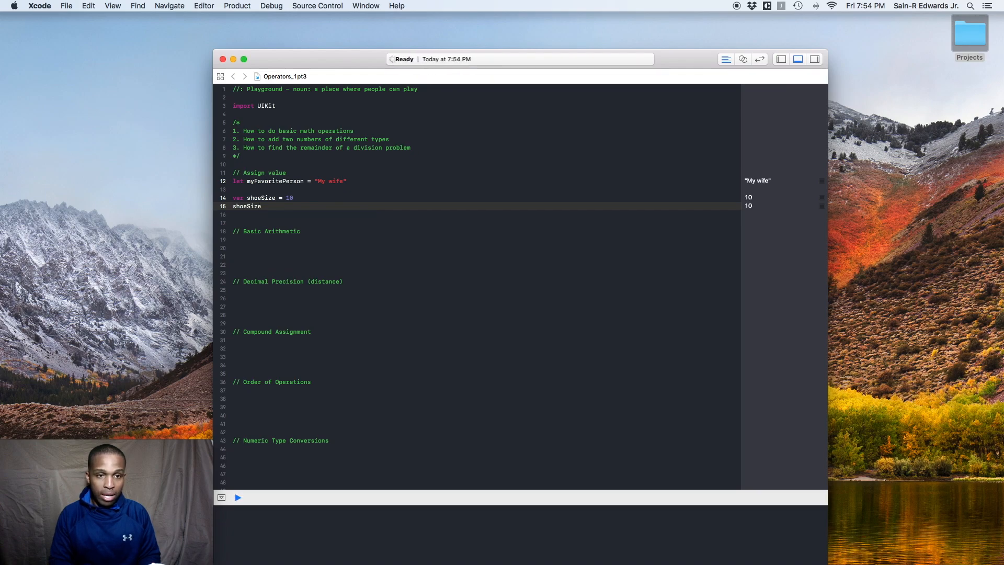
type("= 11")
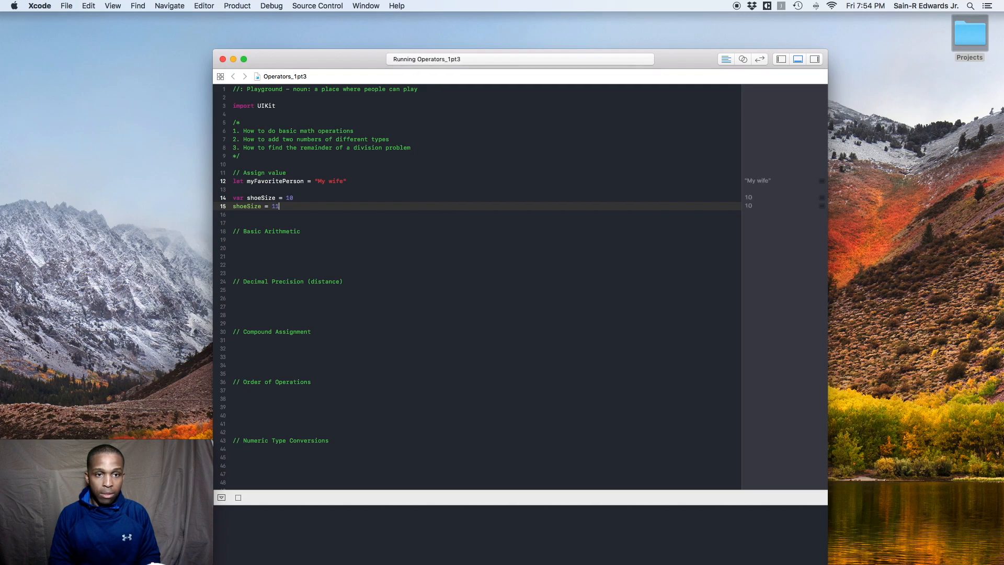
key("Return")
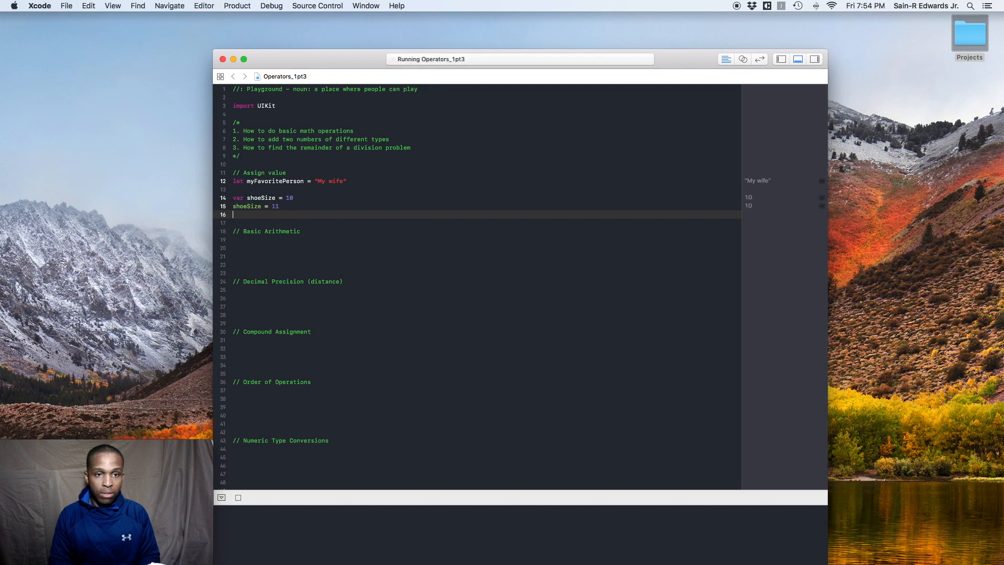
Step: Add print(shoeSize) so the console outputs 11
type("print(shoeSize")
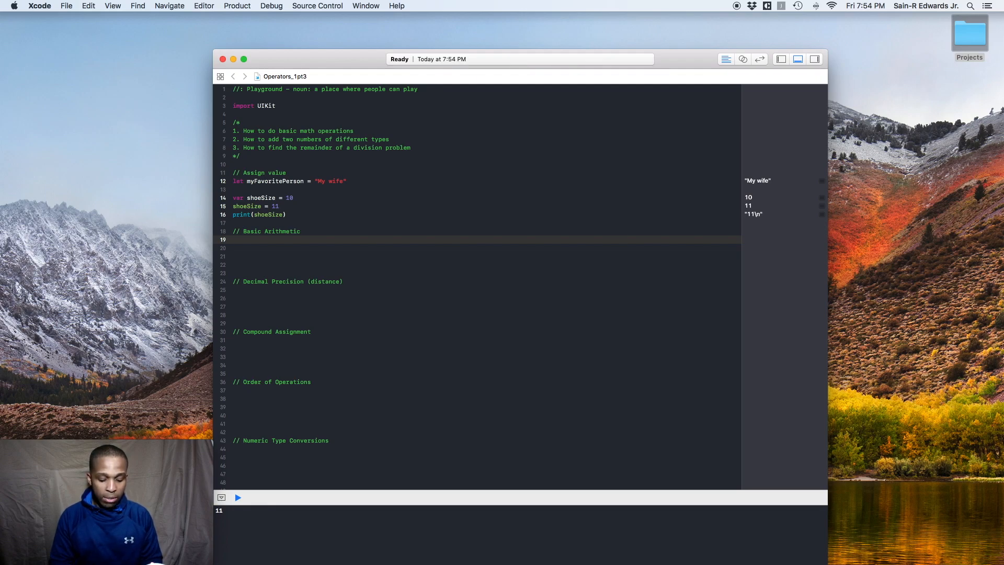
Step: Declare numberOne = 4, numberTwo = 8 and numberThree = 14 and run the playground
type("va")
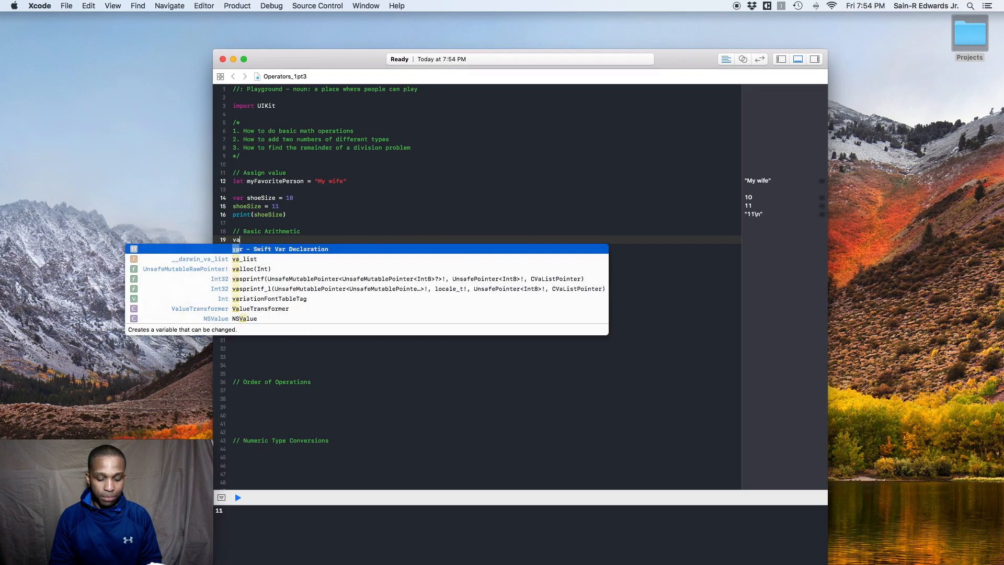
type("numberOne = 4")
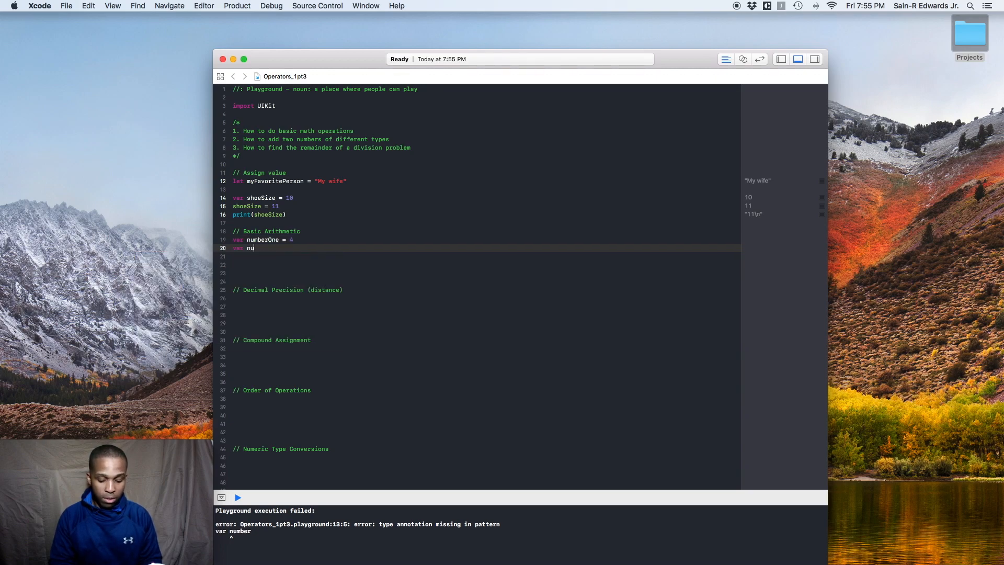
type("mberTwo =")
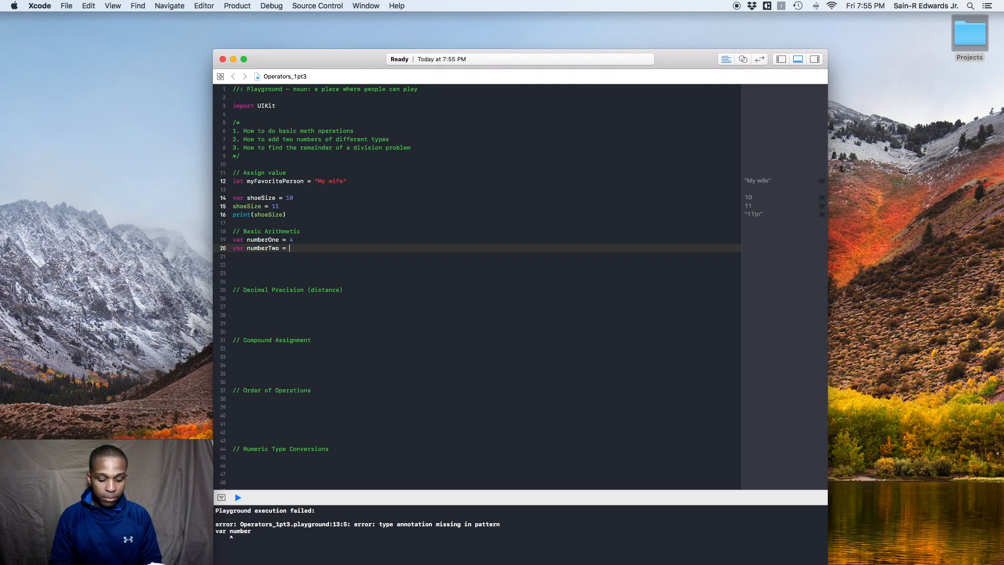
type("8")
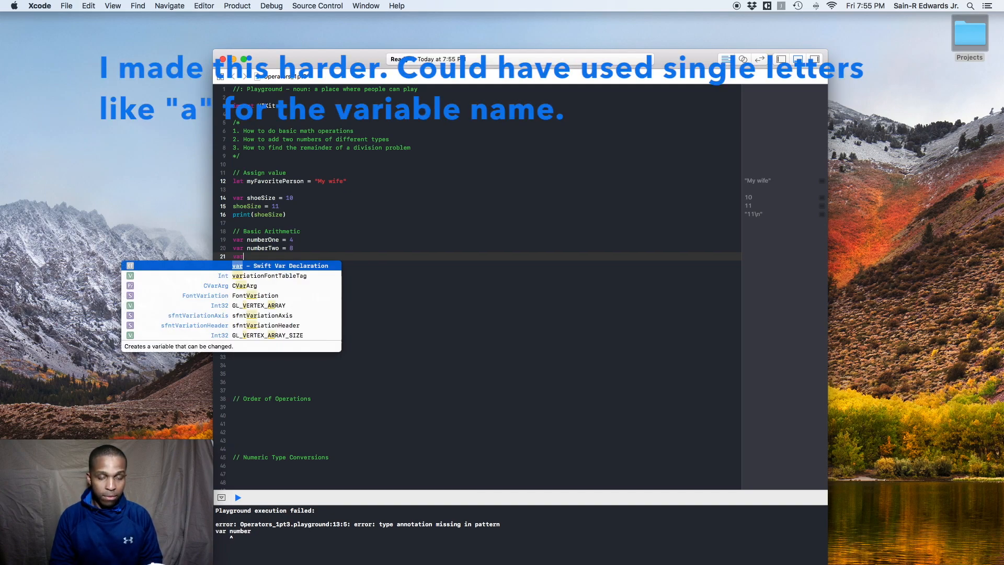
type("numberThr")
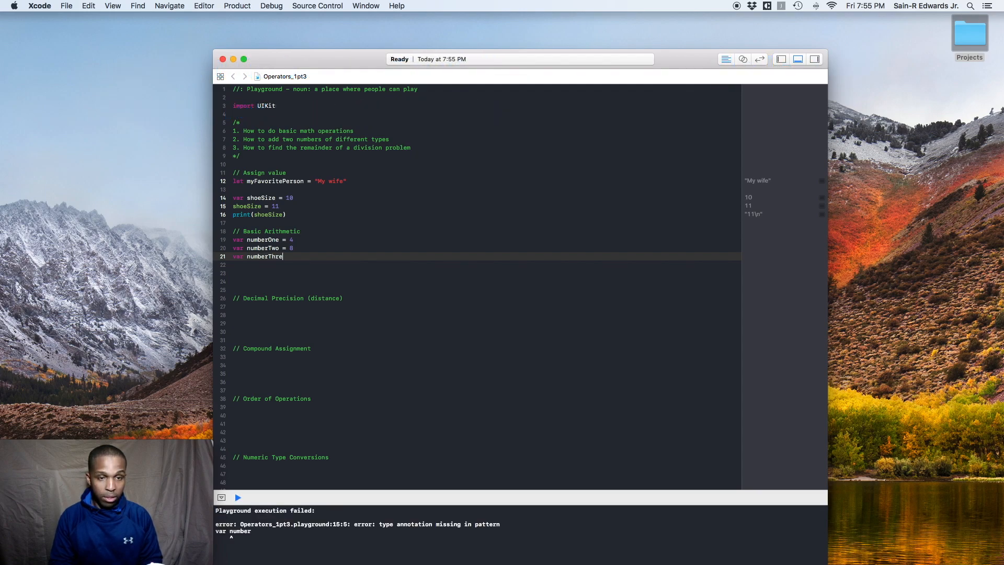
type("e = 14")
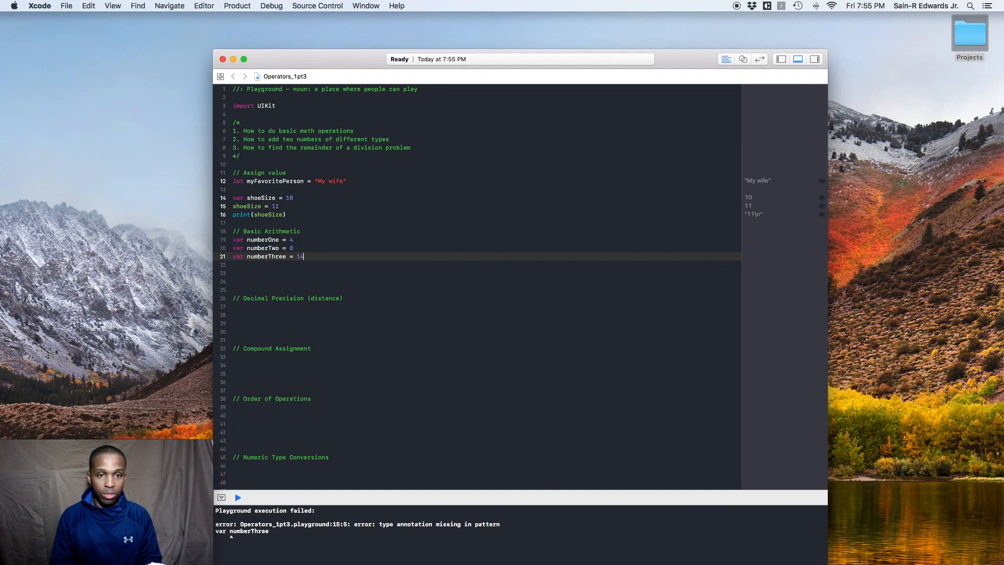
left_click(237, 498)
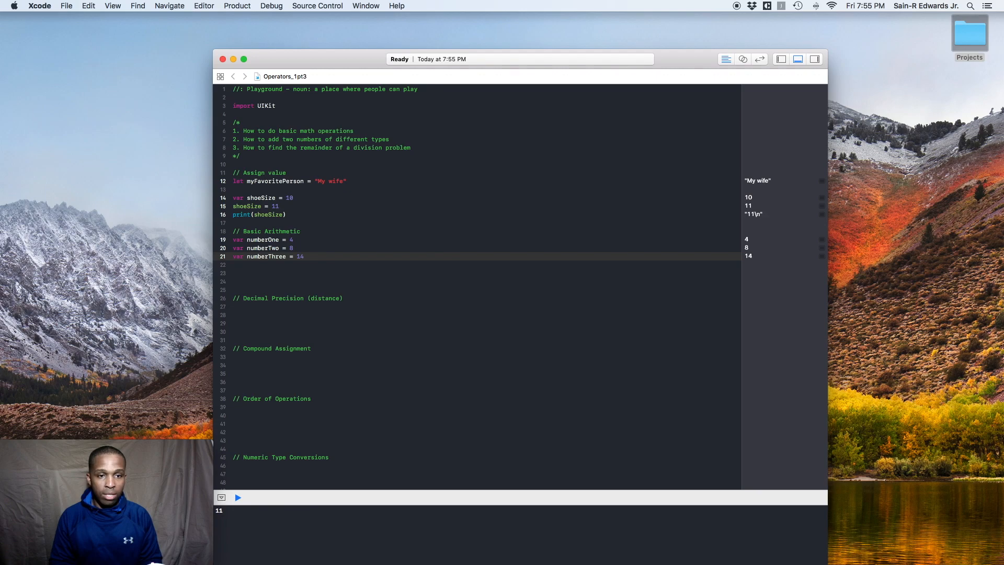
Step: Write var additionTotal = numberOne + numberTwo, giving 12 in the results
type("numberOne + numberTwo")
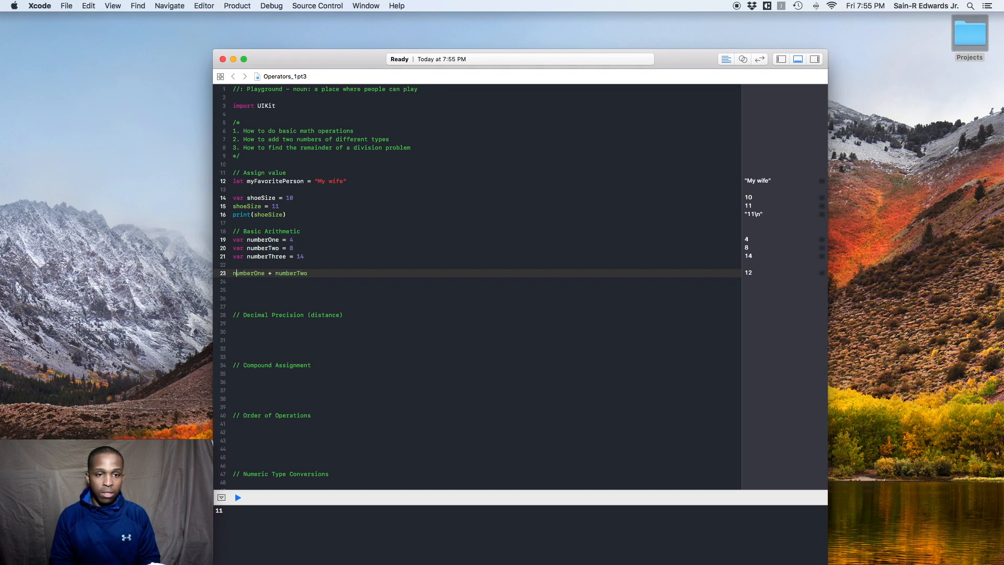
type("var")
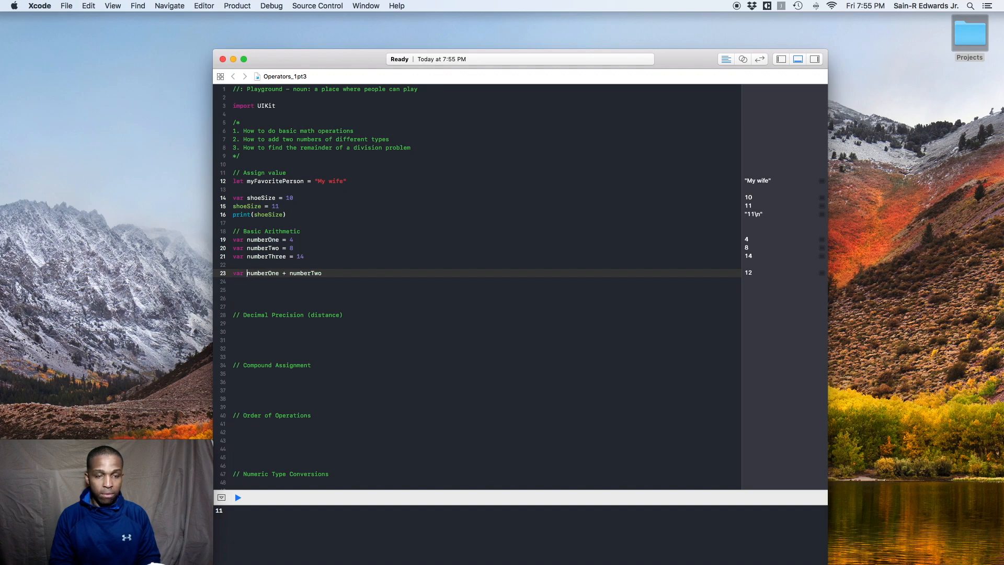
type("addition =")
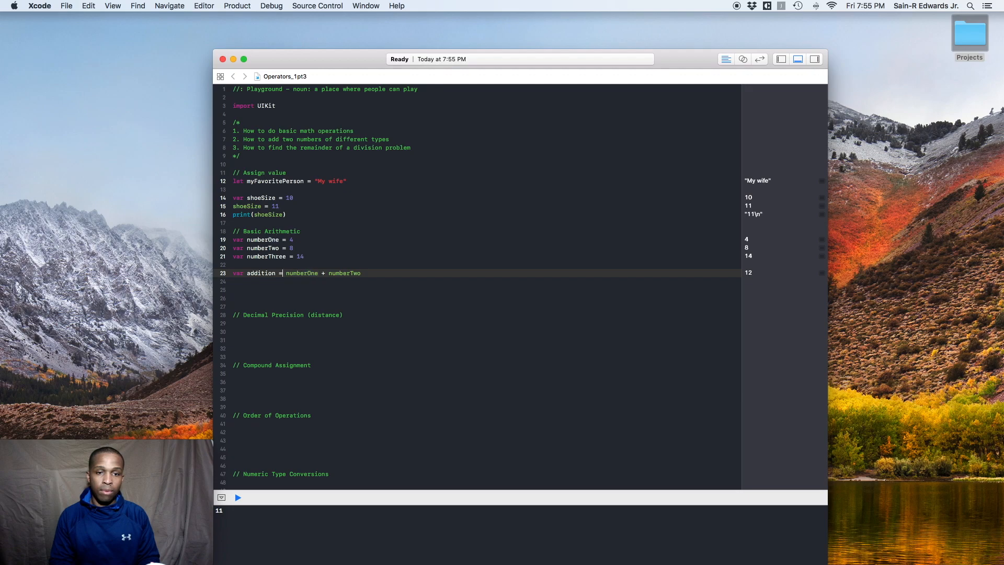
left_click(260, 273)
type("Total")
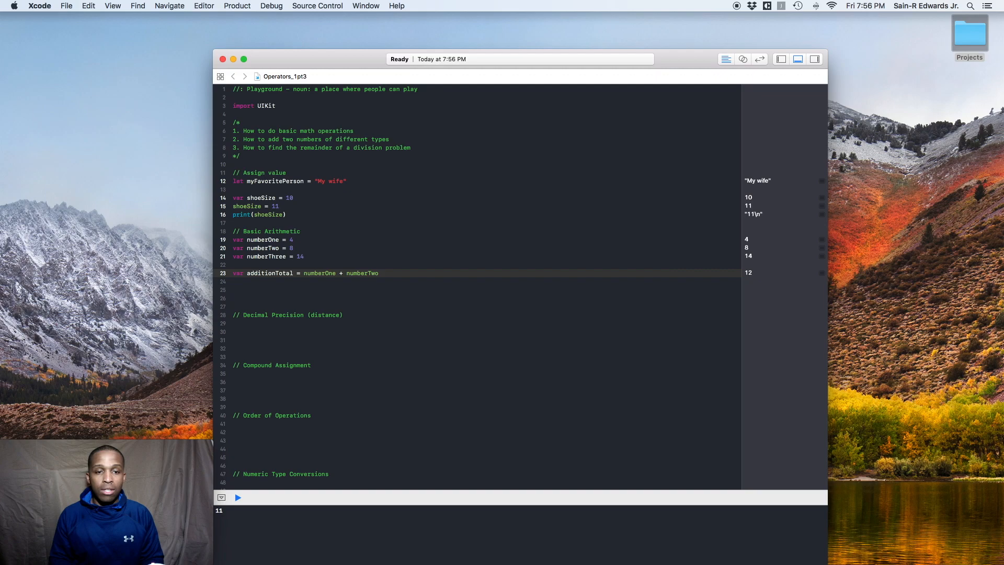
key("enter")
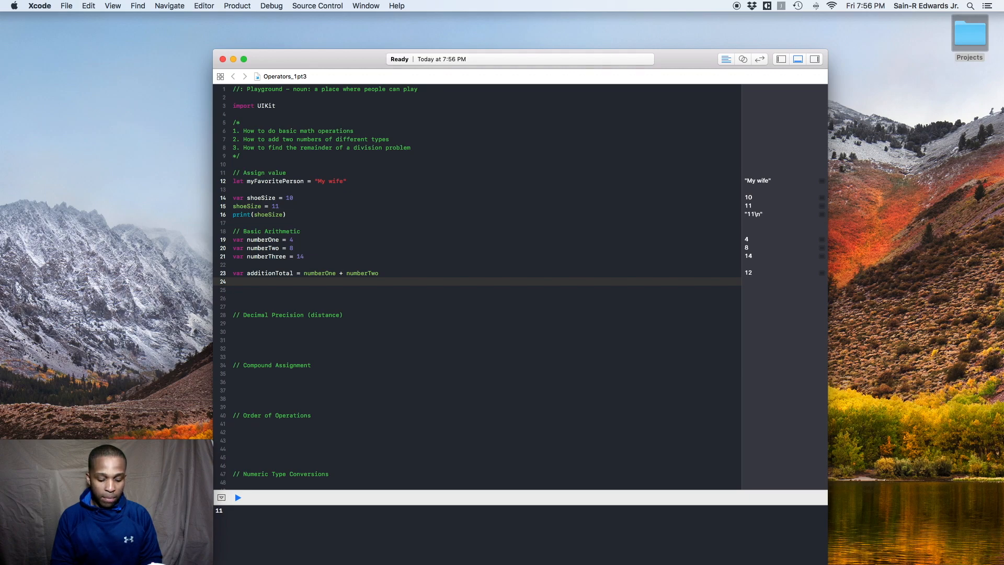
Step: Write var multiply = numberThree * numberTwo, giving 112 in the results
type("var")
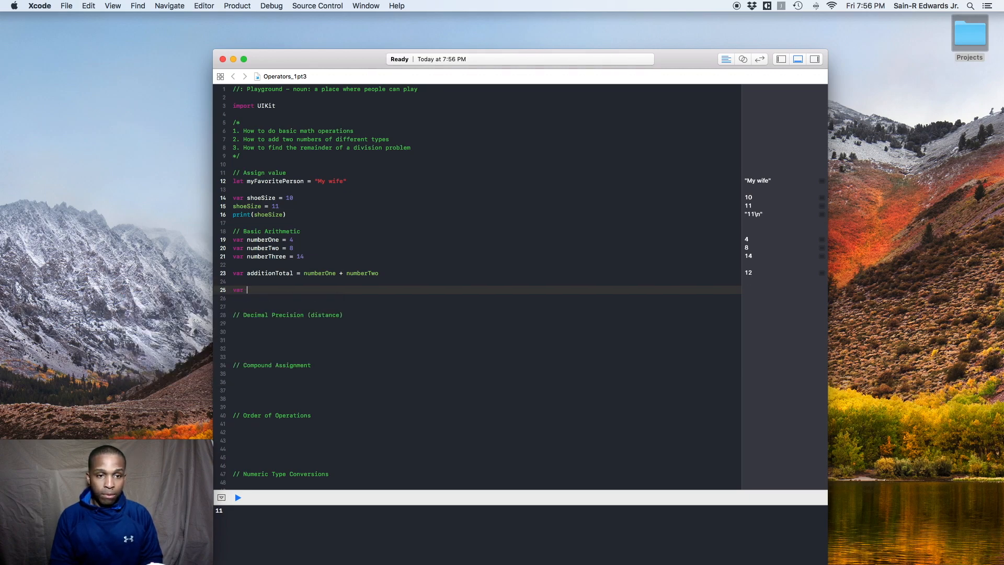
type("mu")
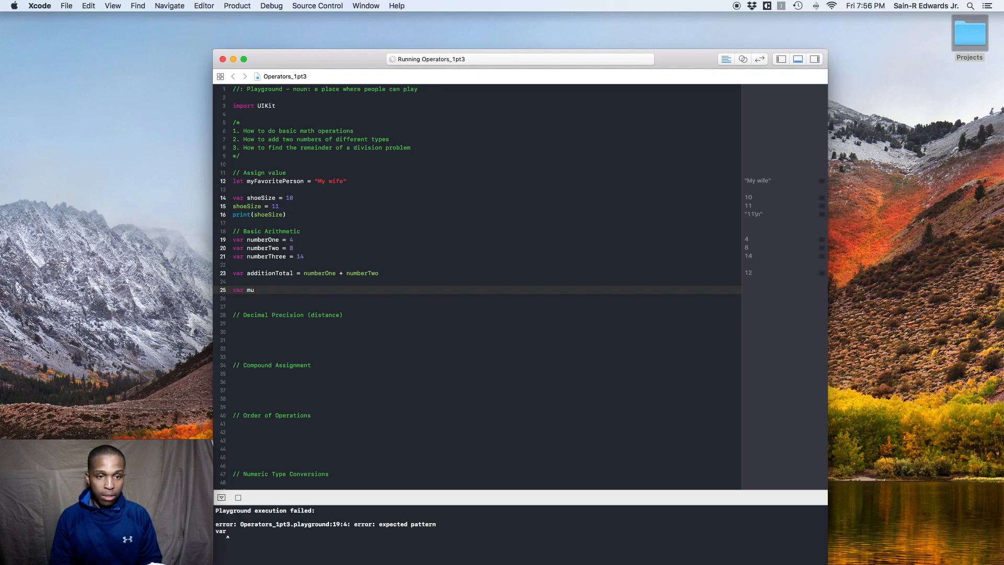
type("lti")
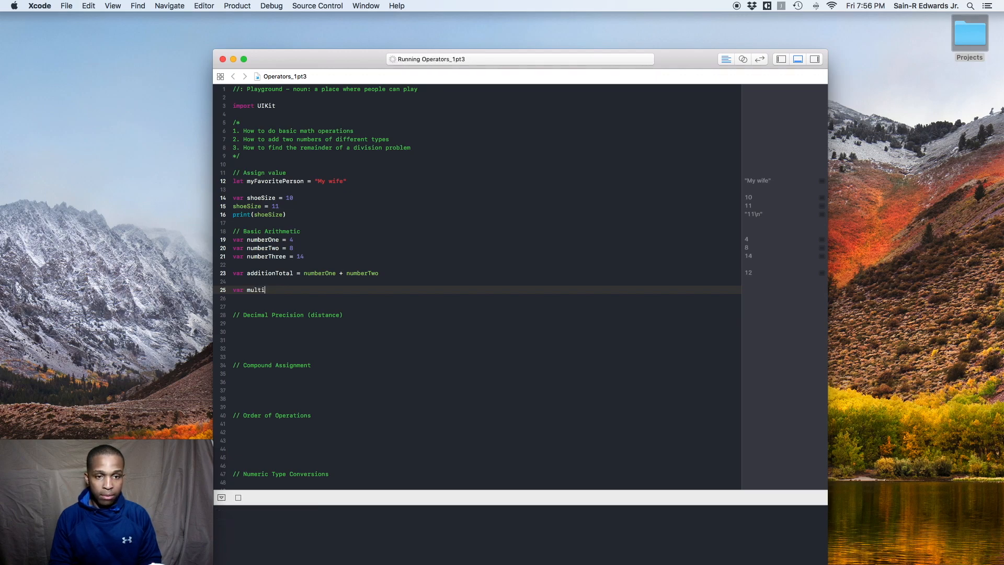
type("ply")
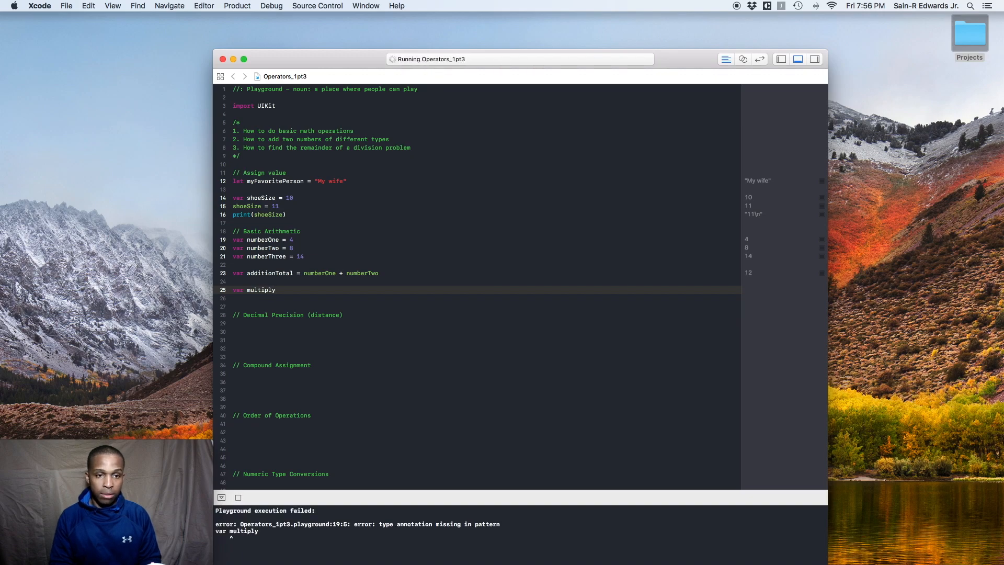
type("=")
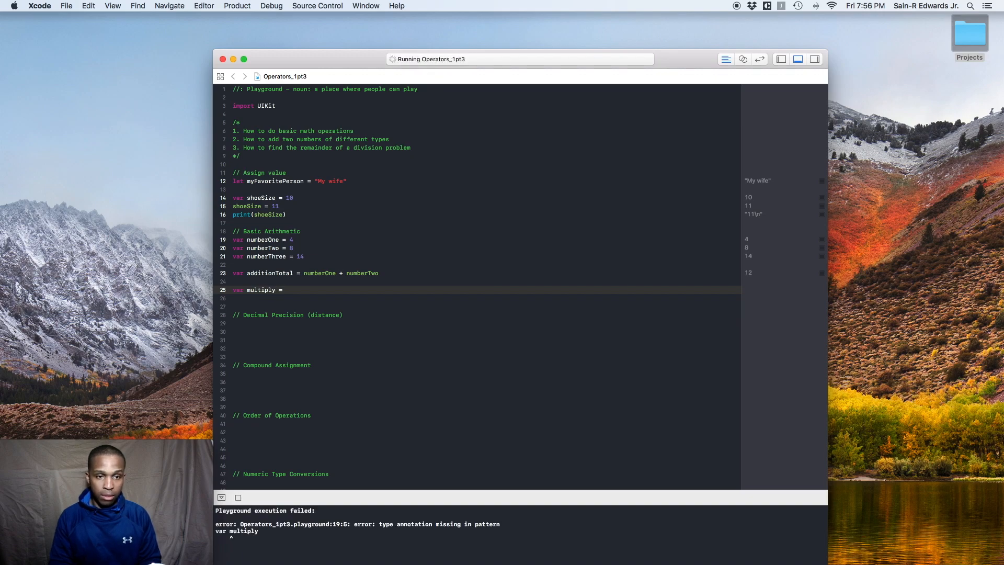
type("numberThree")
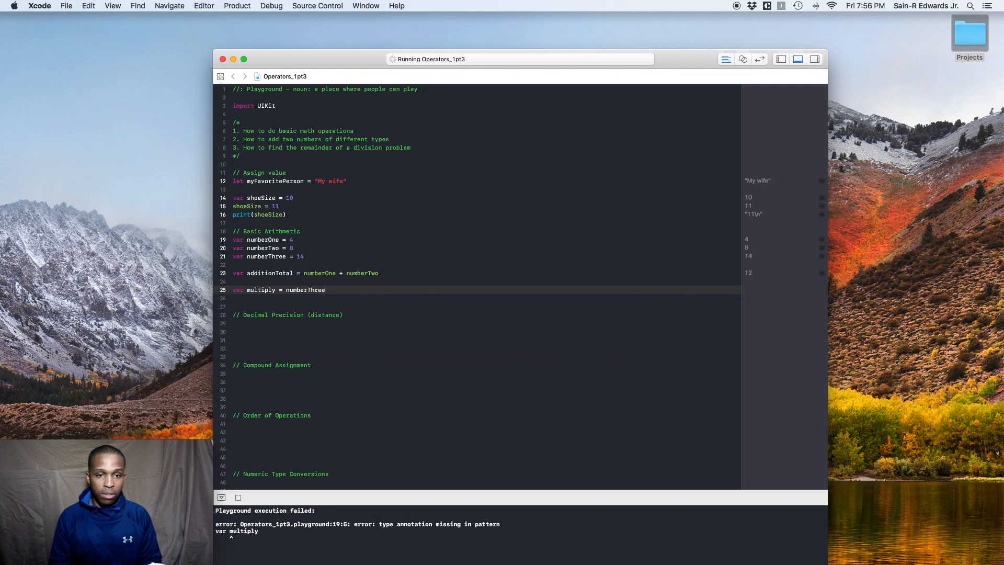
type("\" \"")
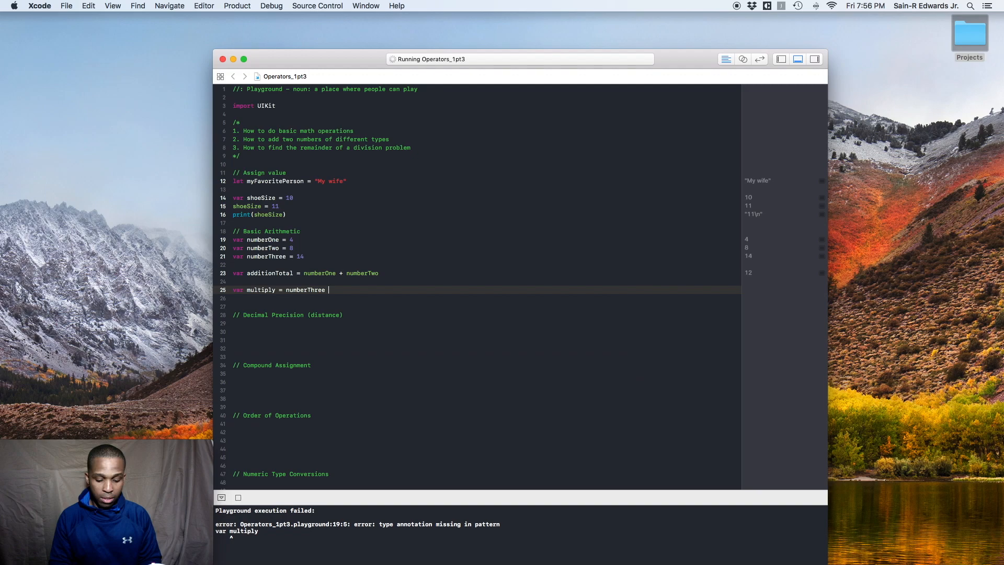
type("*")
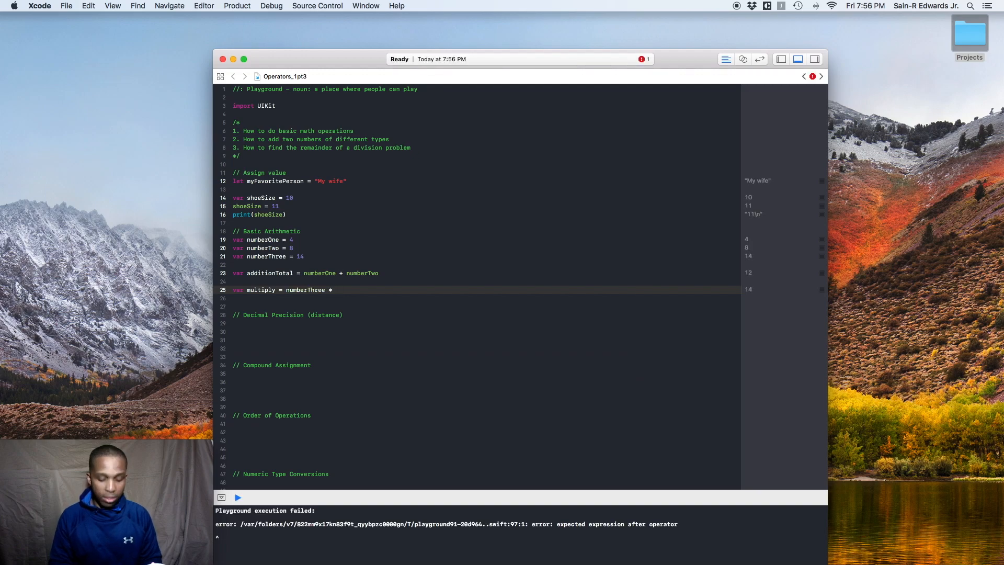
type("numberTwo")
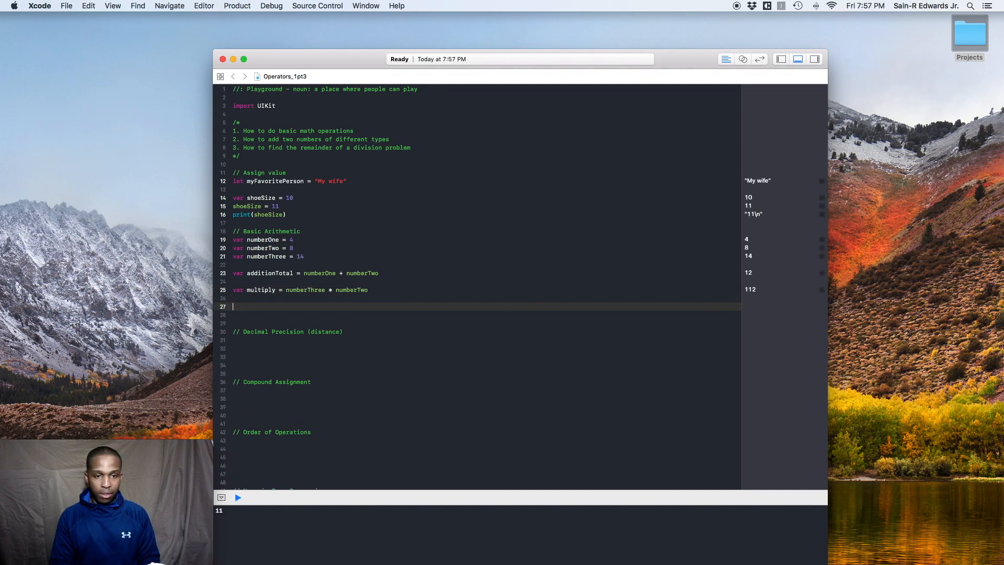
Step: Declare var one = 9 and var two = 2
type("var")
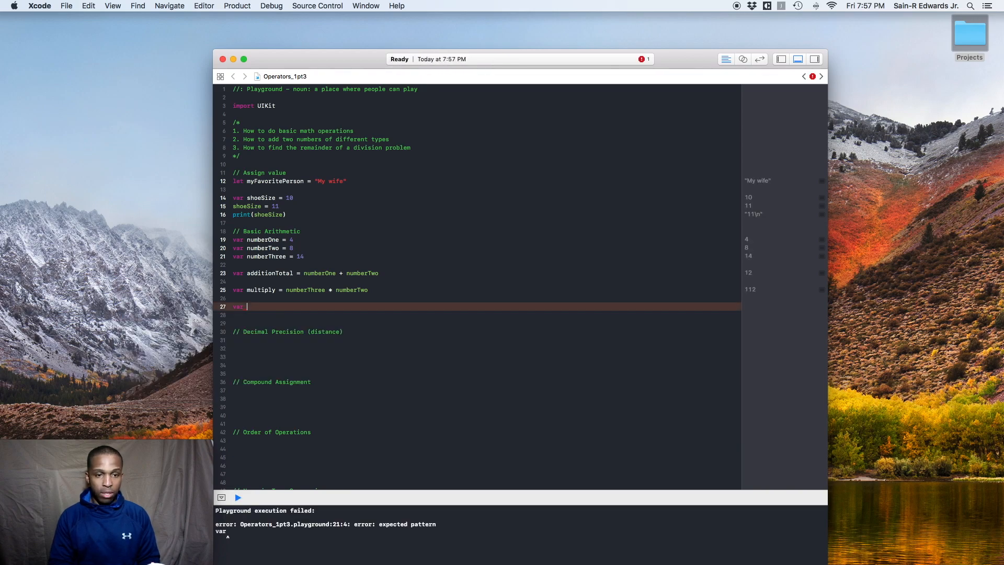
type("one =")
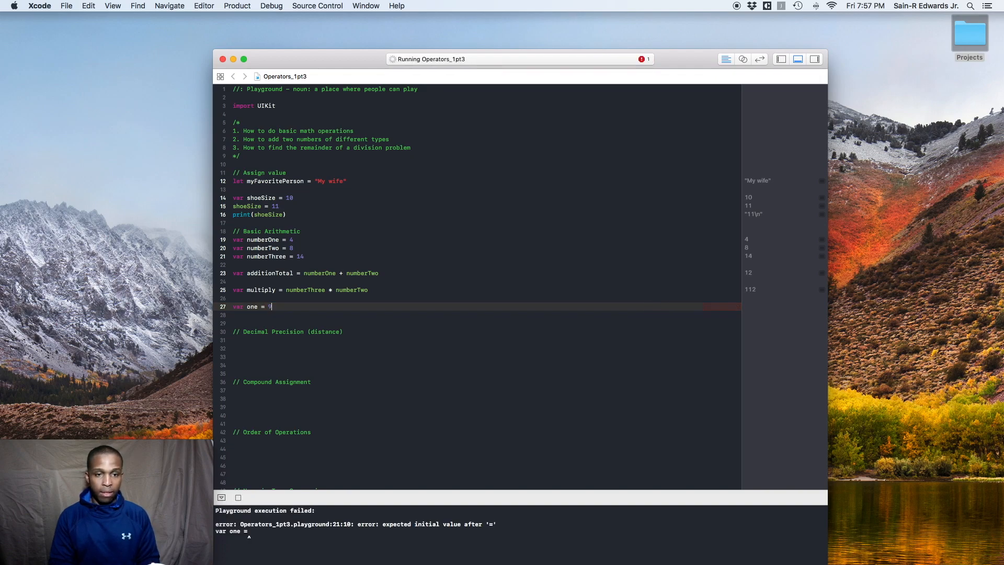
type("9")
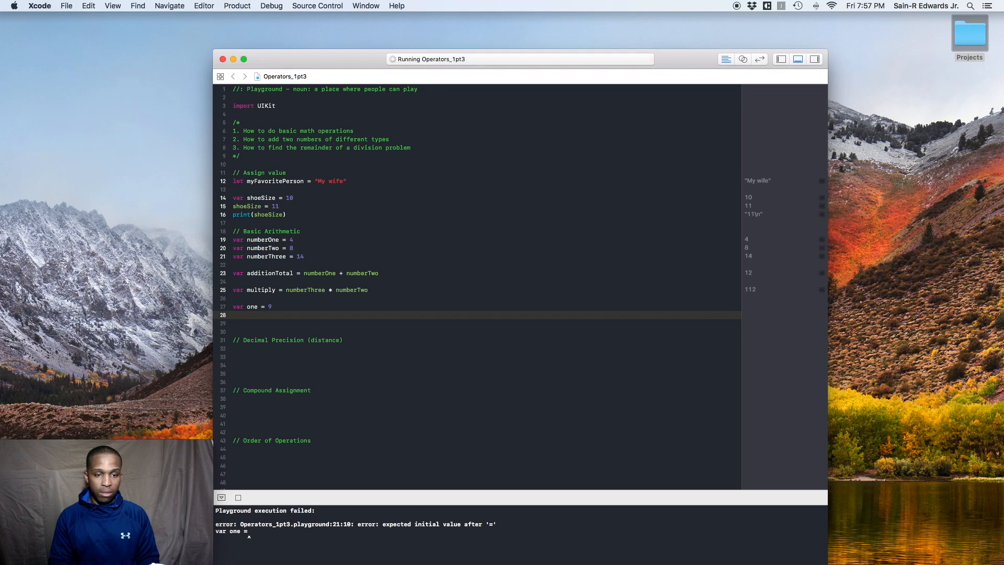
type("var")
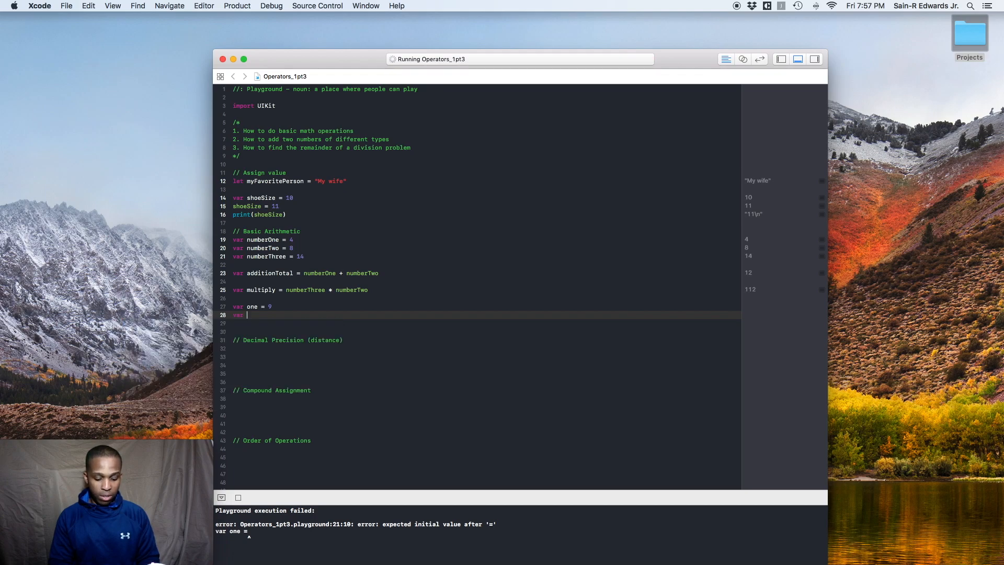
type("two =")
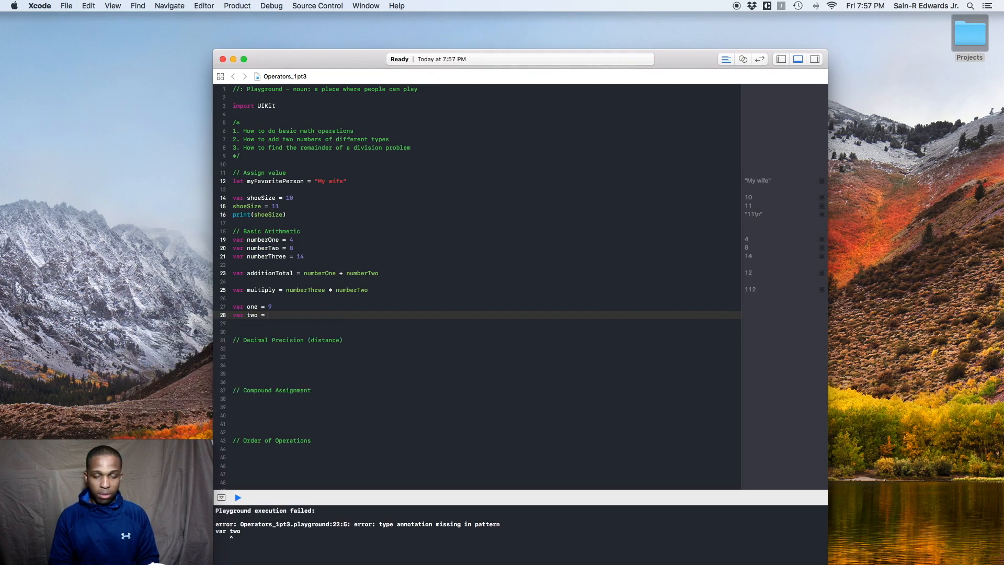
left_click(237, 498)
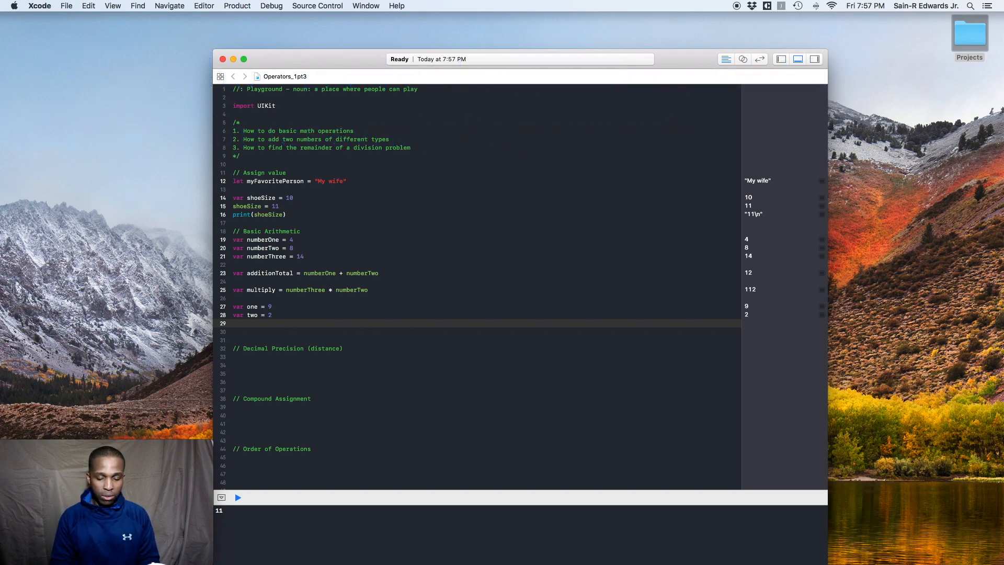
Step: Write var remainder = one % two, giving 1 in the results
type("var")
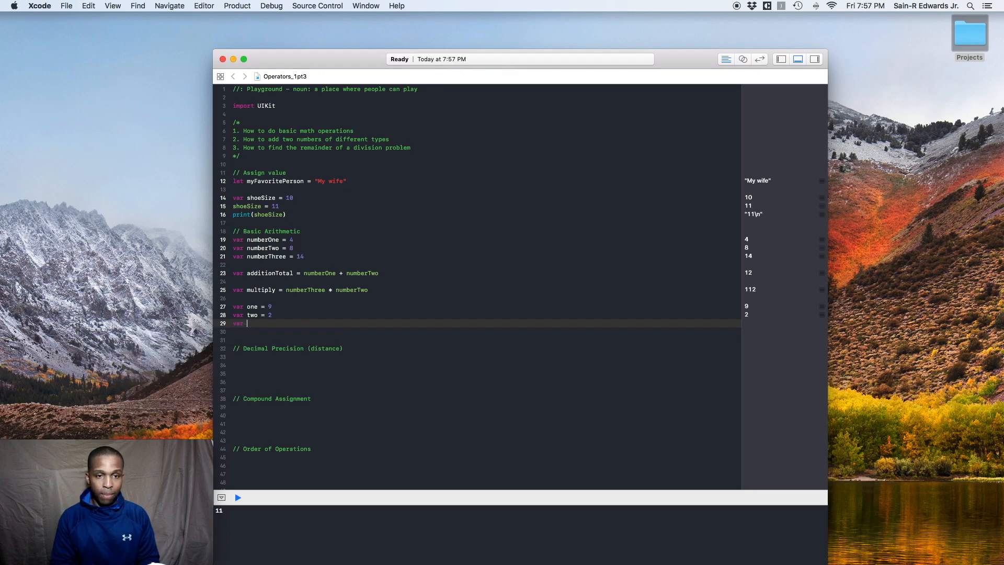
type("remainder =")
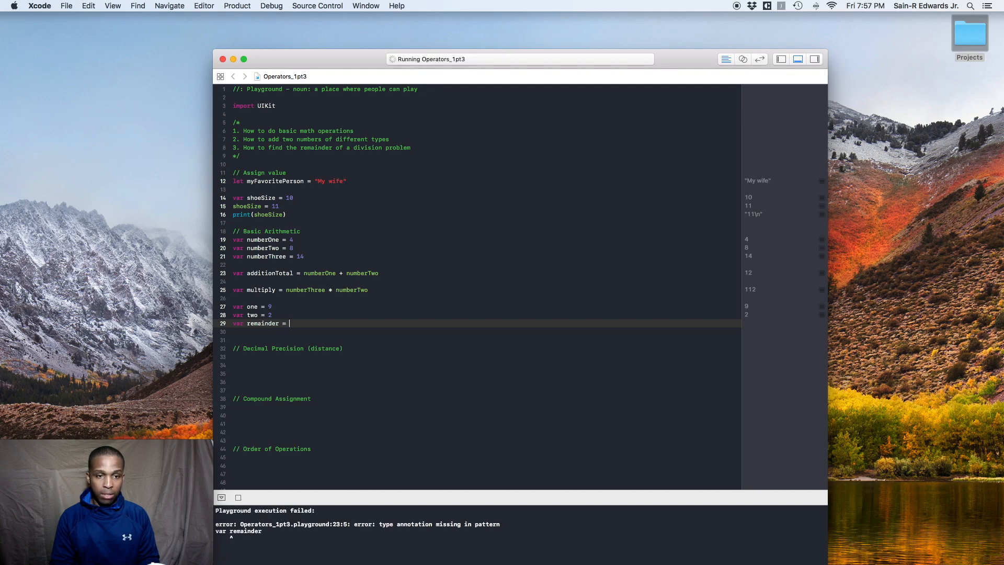
type("one")
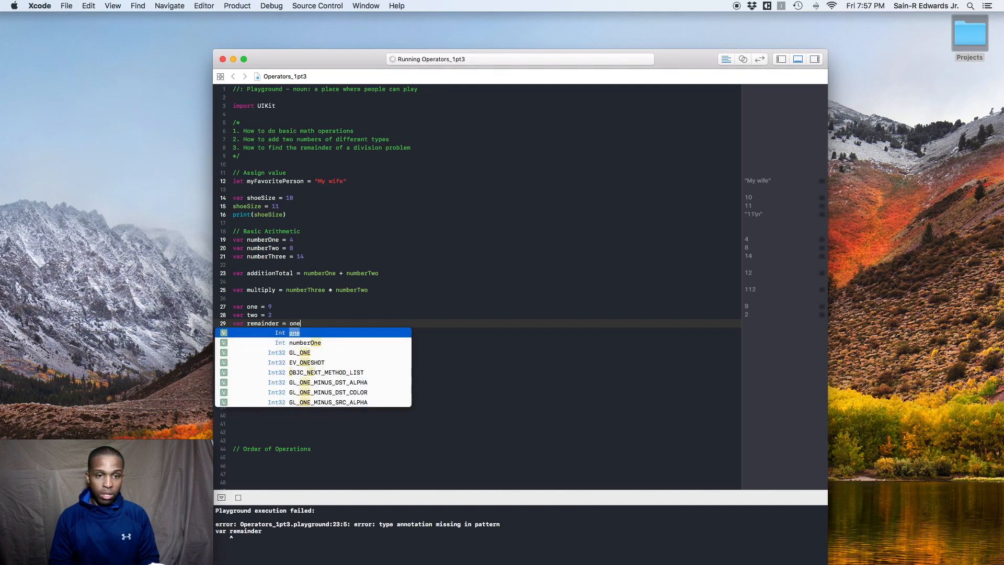
type("%")
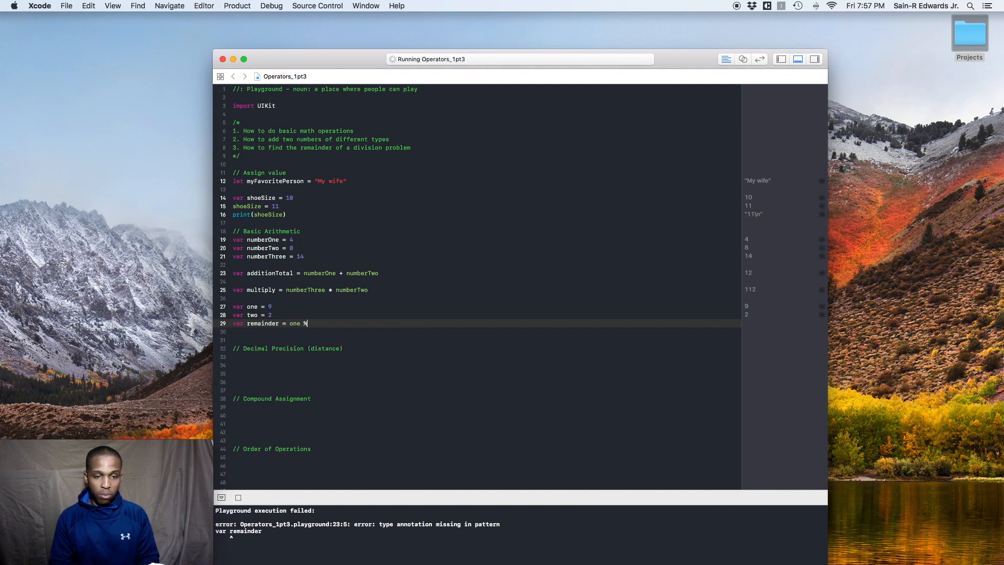
type("t")
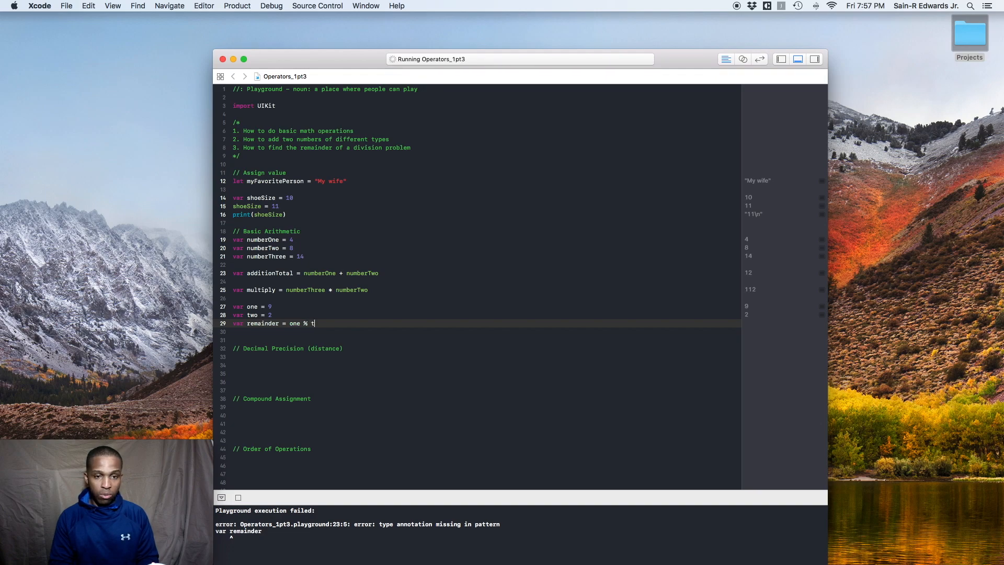
type("wo")
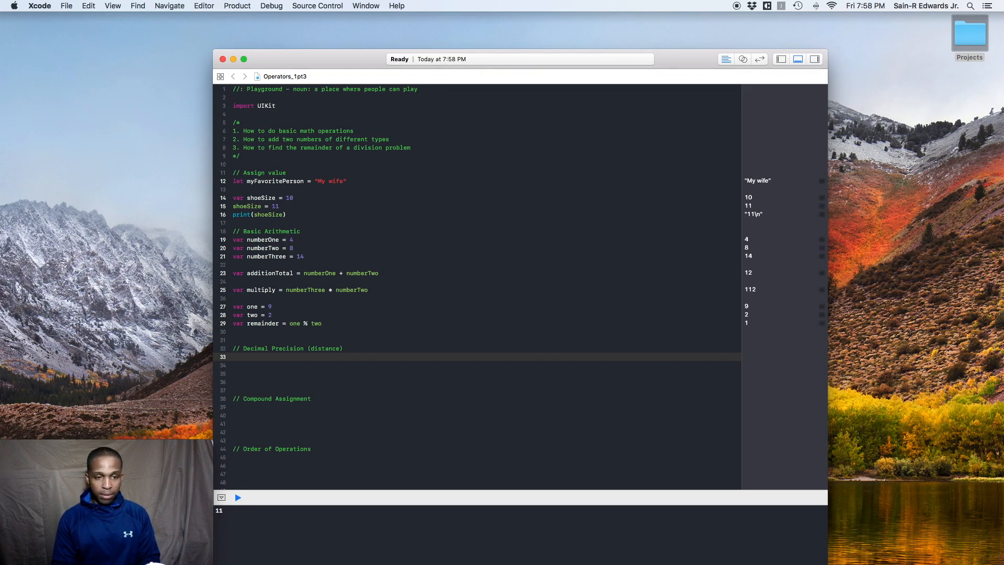
Step: Declare let destinationDistance = 54.7
type("let")
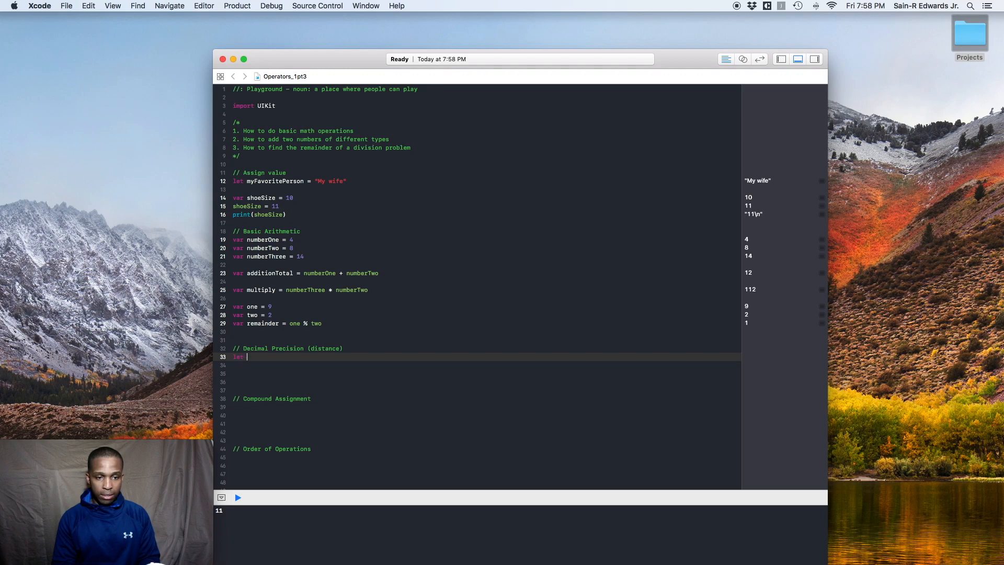
left_click(238, 498)
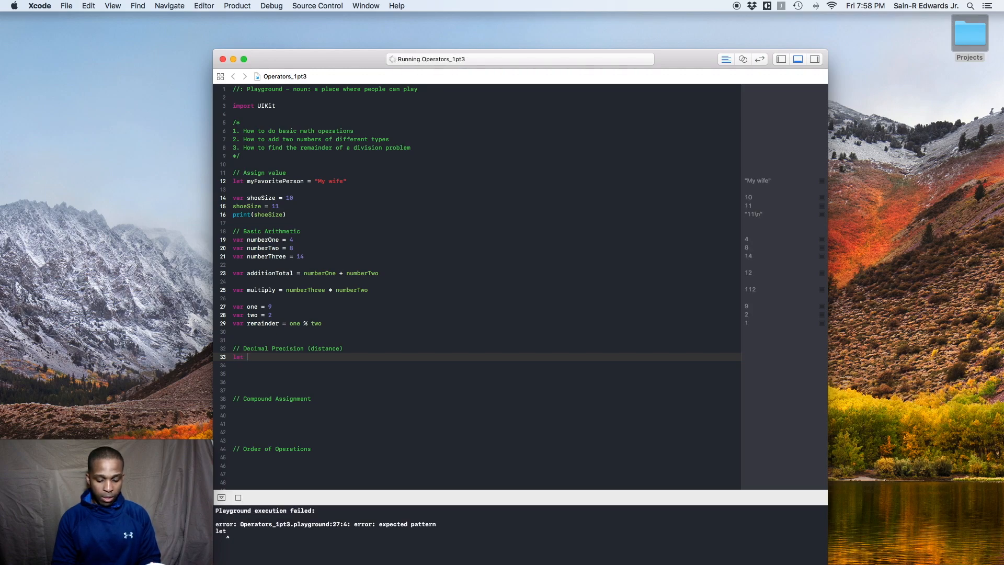
type("destinat")
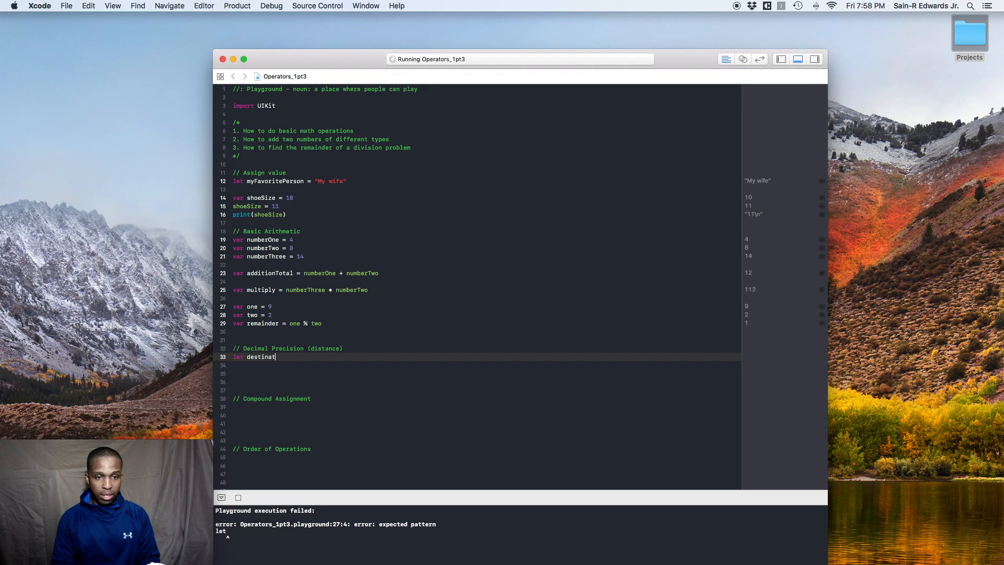
type("ion")
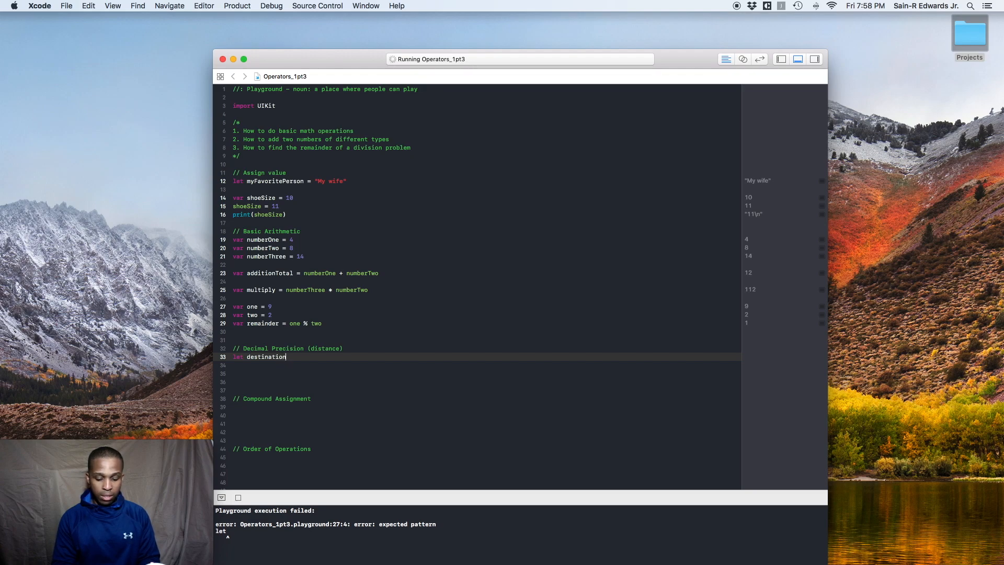
type("Distance")
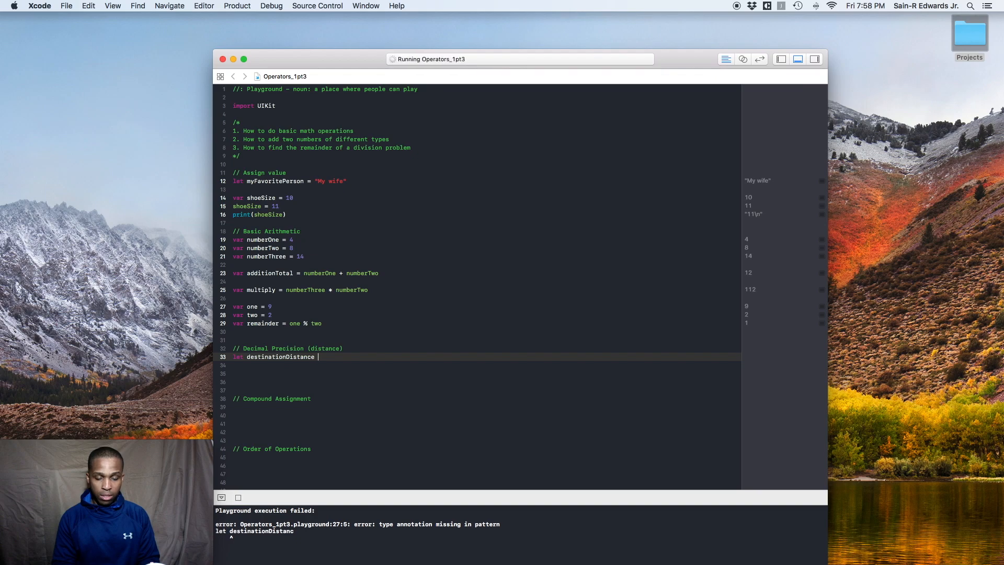
type("=")
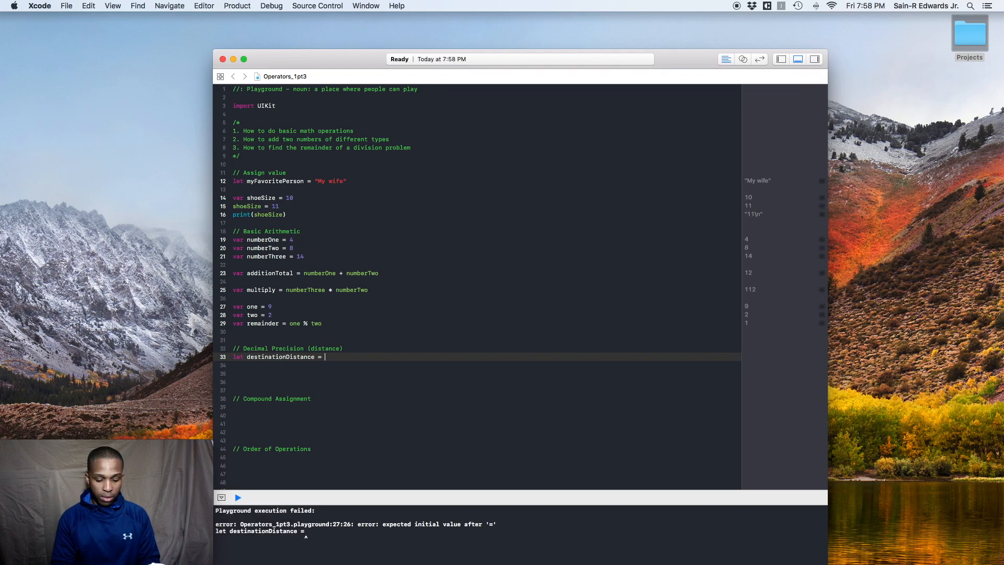
type("54.7")
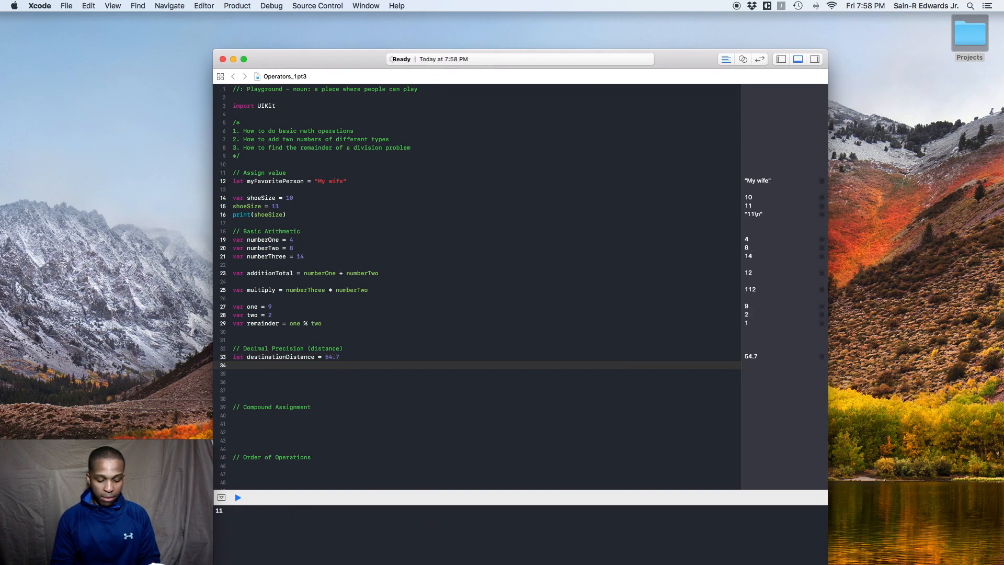
Step: Declare var distanceTravelled = 24.2
type("var distance")
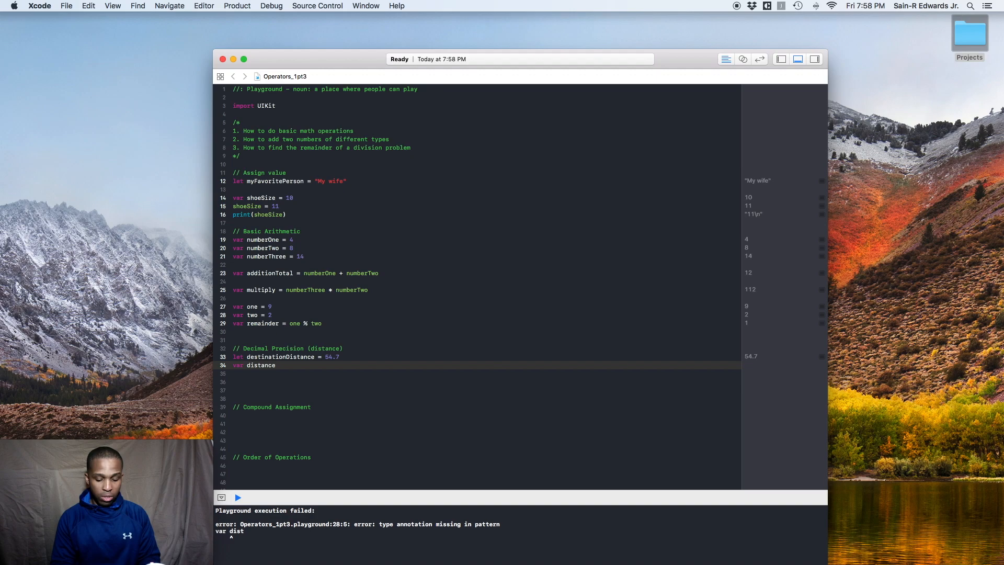
type("Travele")
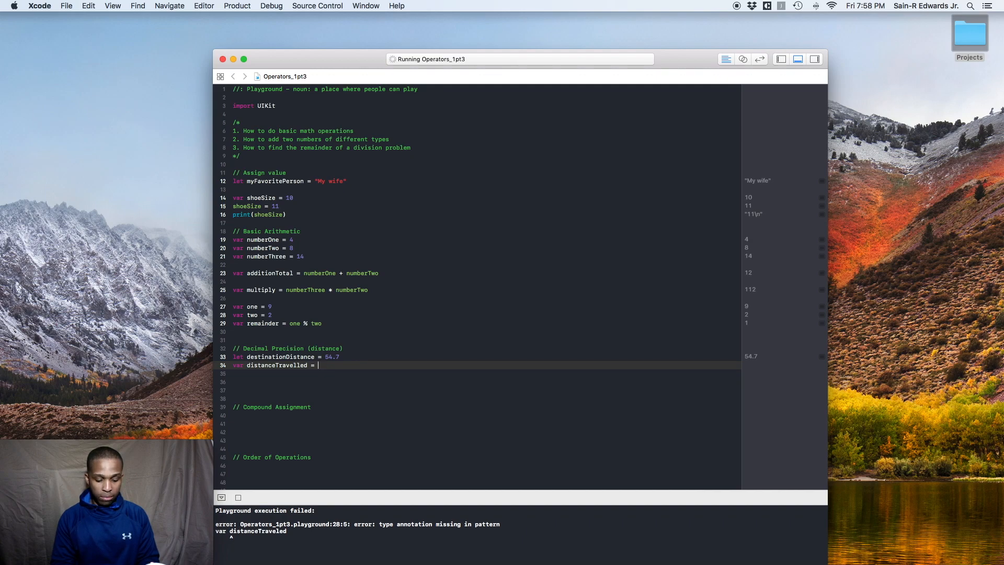
type("24.")
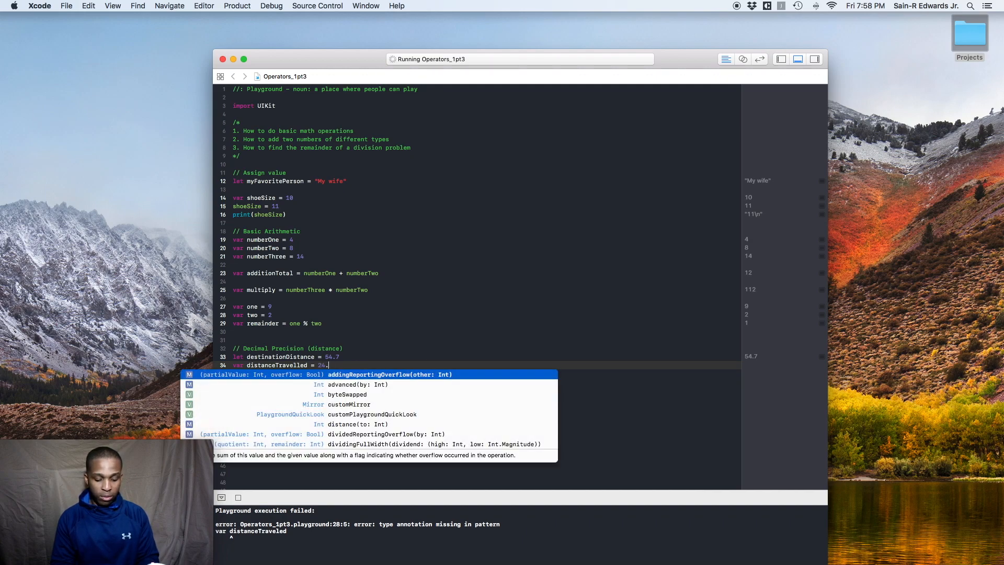
type("2")
left_click(478, 373)
type("var")
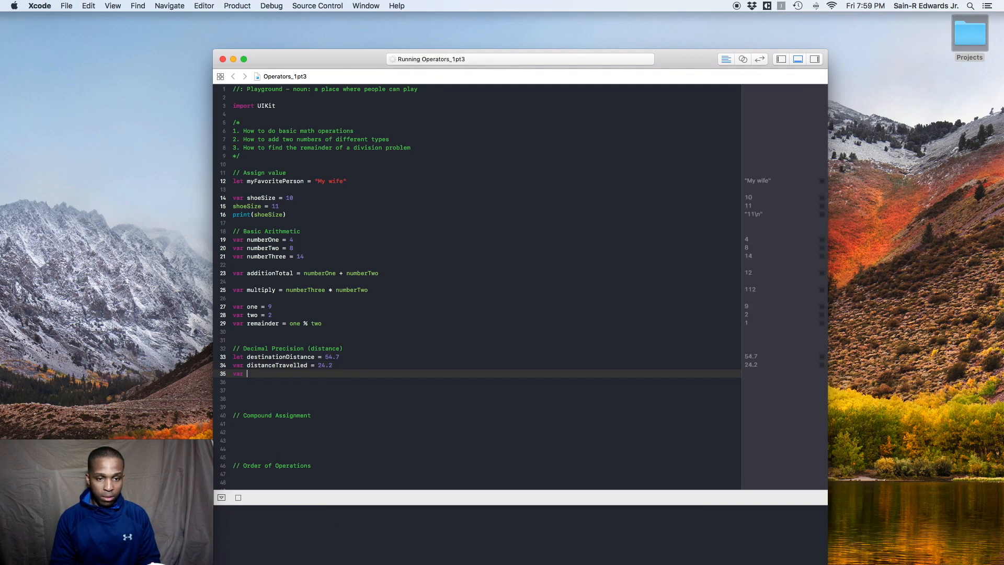
Step: Compute distanceRemaining = destinationDistance - distanceTravelled and run to get 30.5
type("dista")
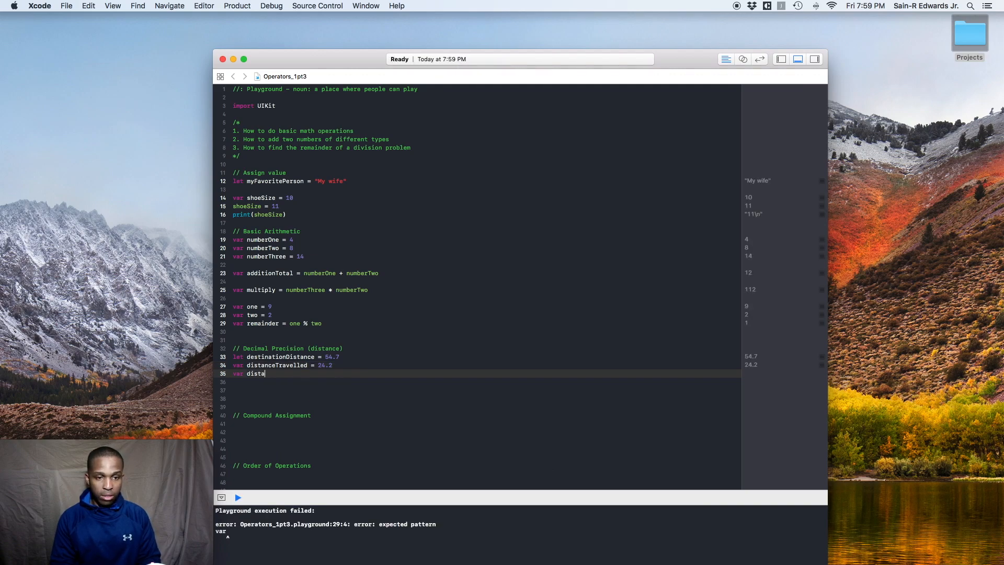
type("nceRemaining =")
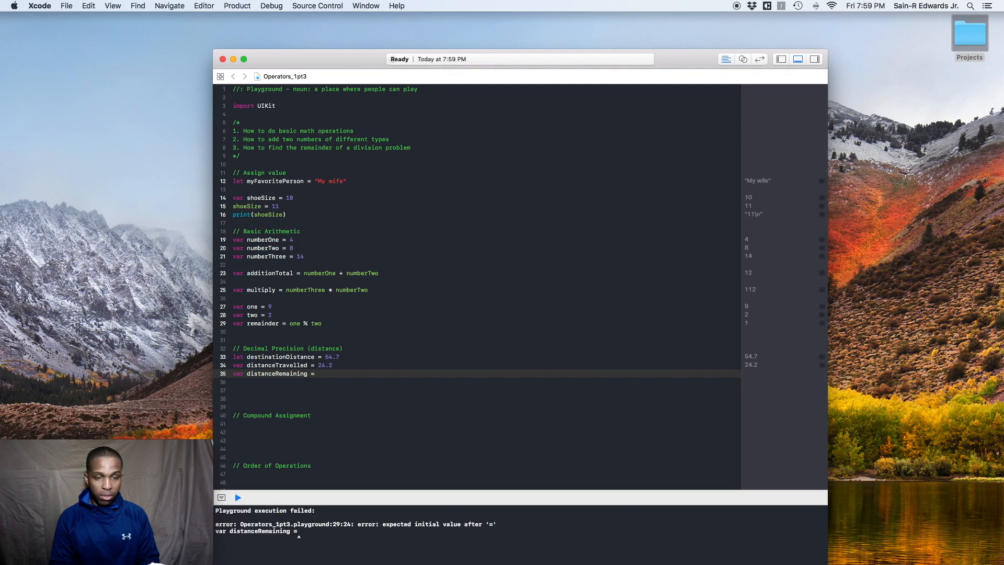
type("destinationDistance -")
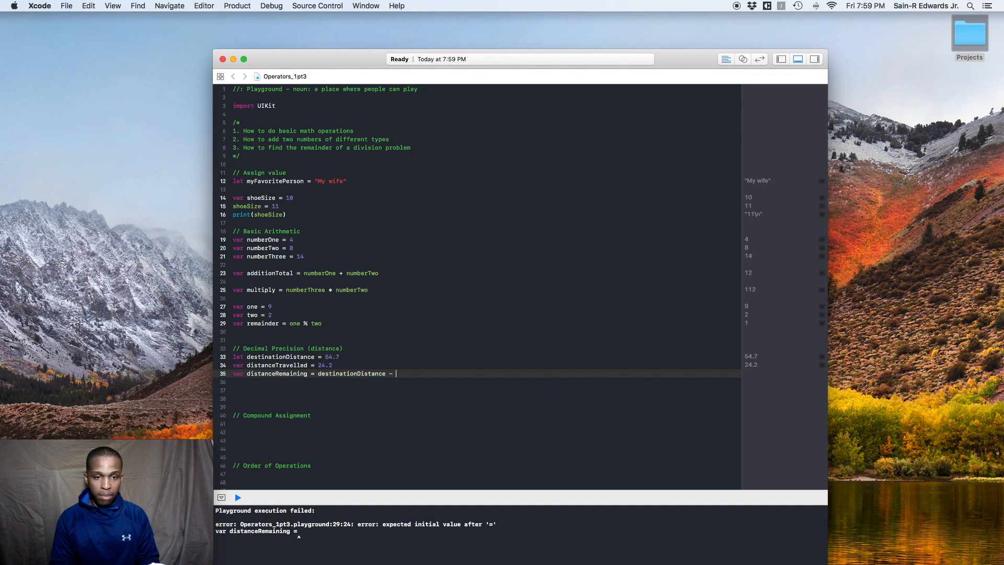
type("distanceTravelled")
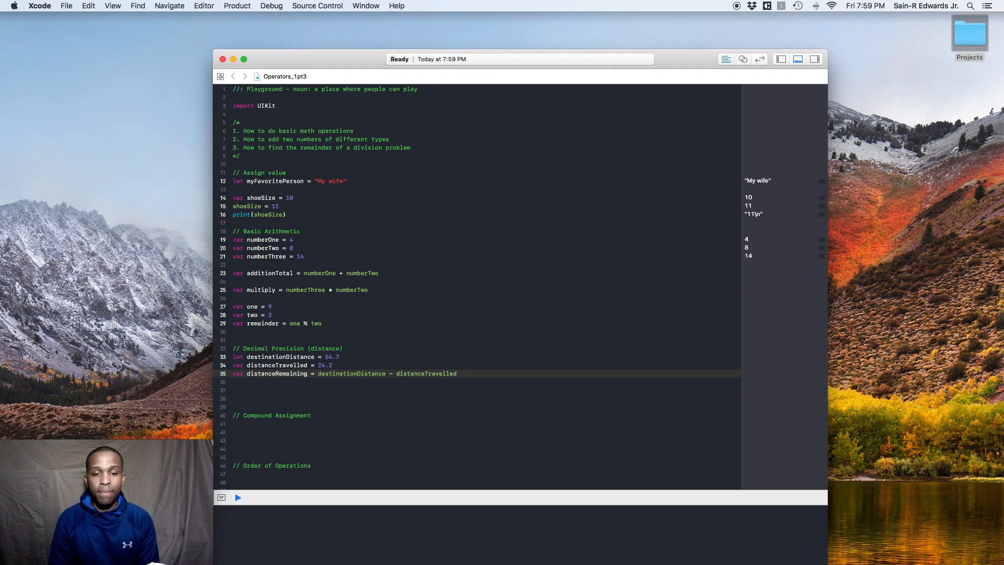
left_click(237, 498)
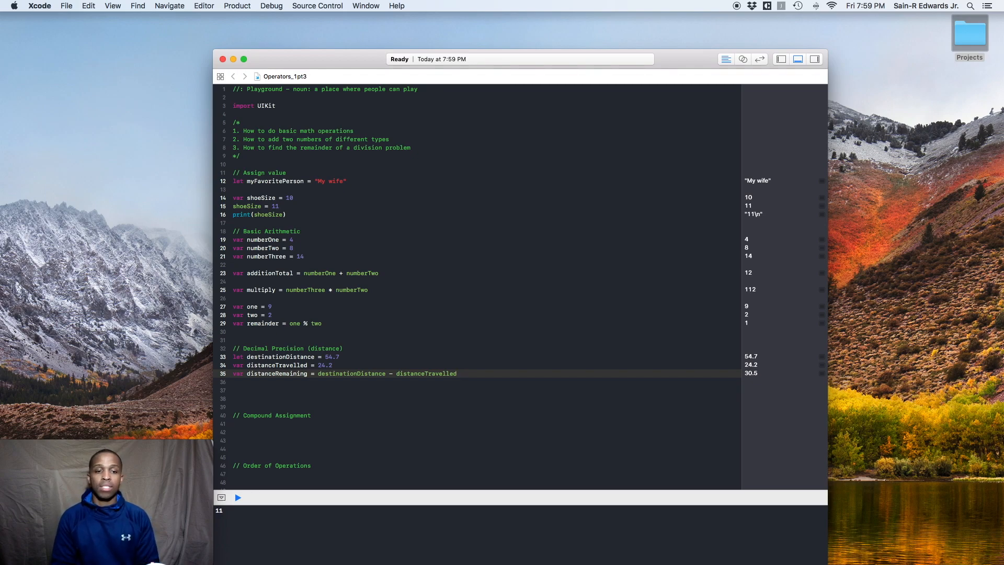
left_click(457, 373)
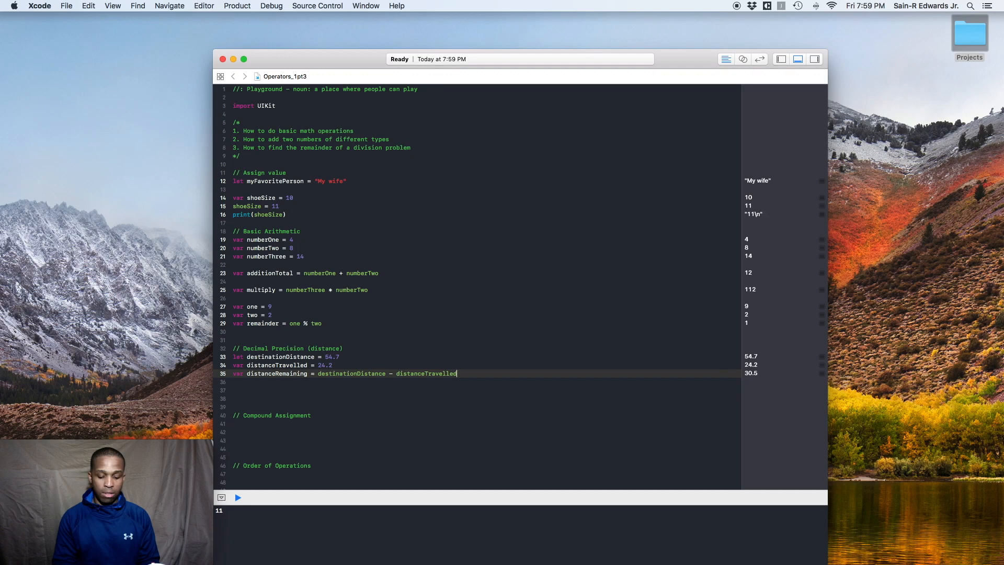
Step: Add print(distanceRemaining) and run so the console outputs 30.5
type("print")
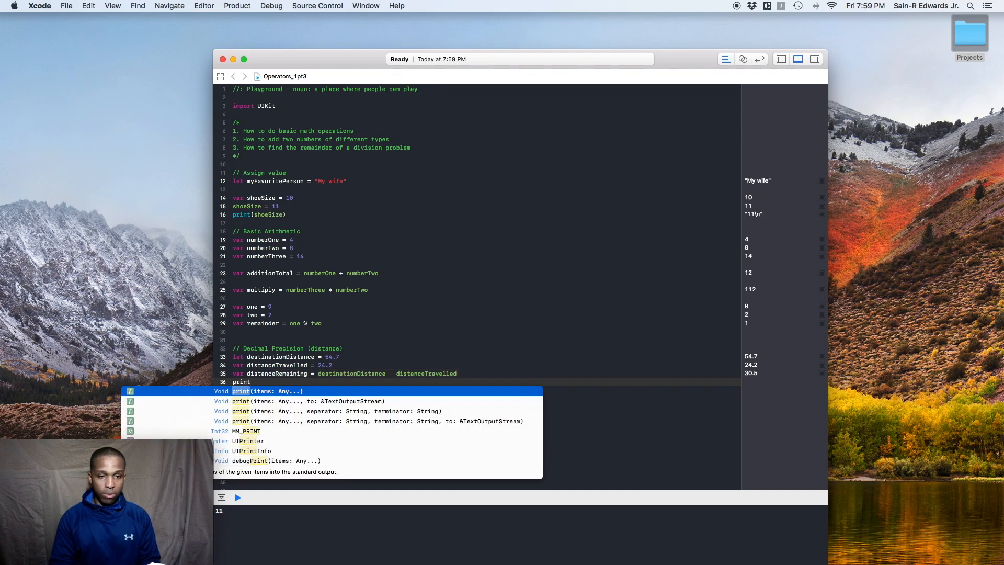
type("(distanceRemaining")
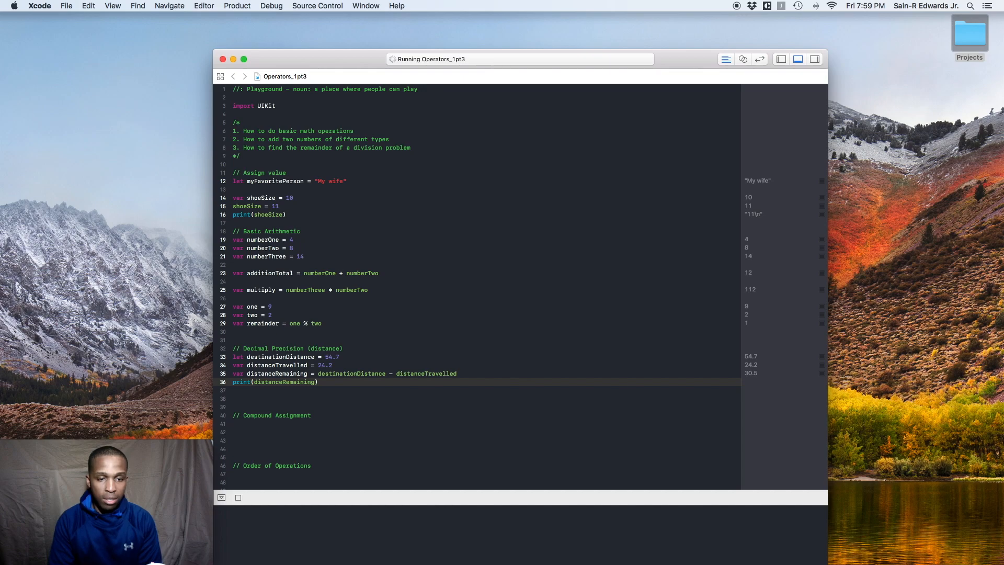
left_click(238, 498)
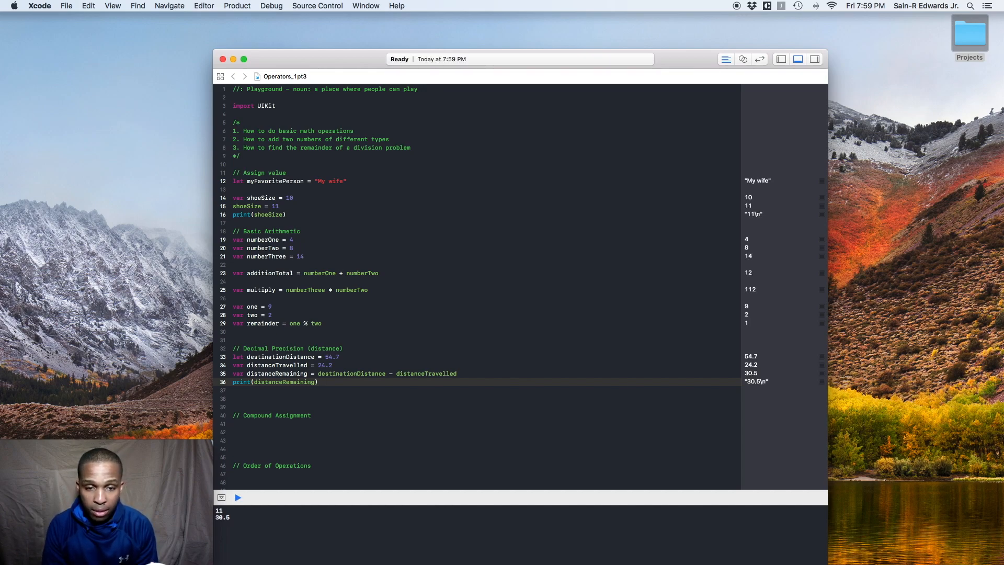
left_click(319, 382)
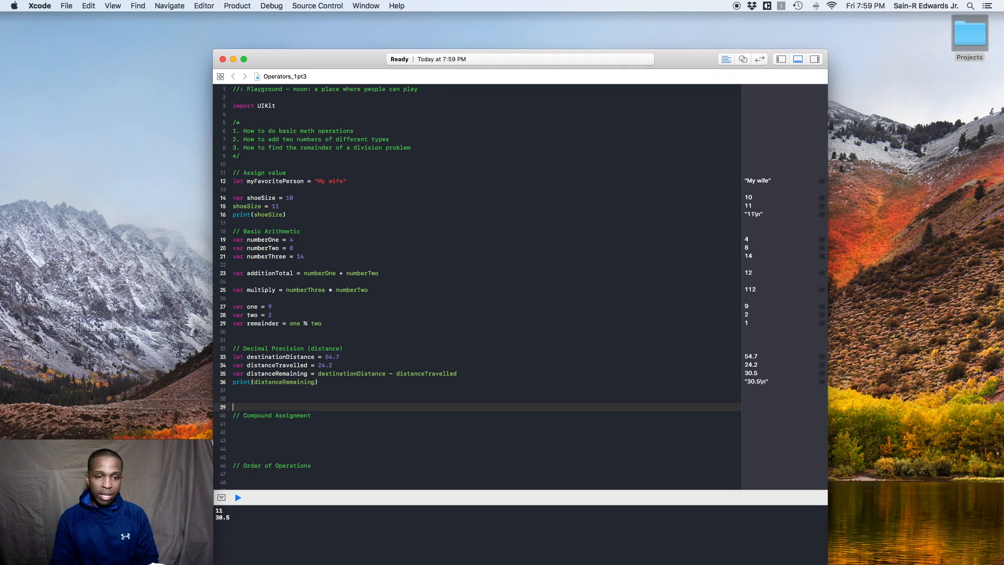
Step: Under Compound Assignment, modify shoeSize with + 2 and += 1
left_click(238, 498)
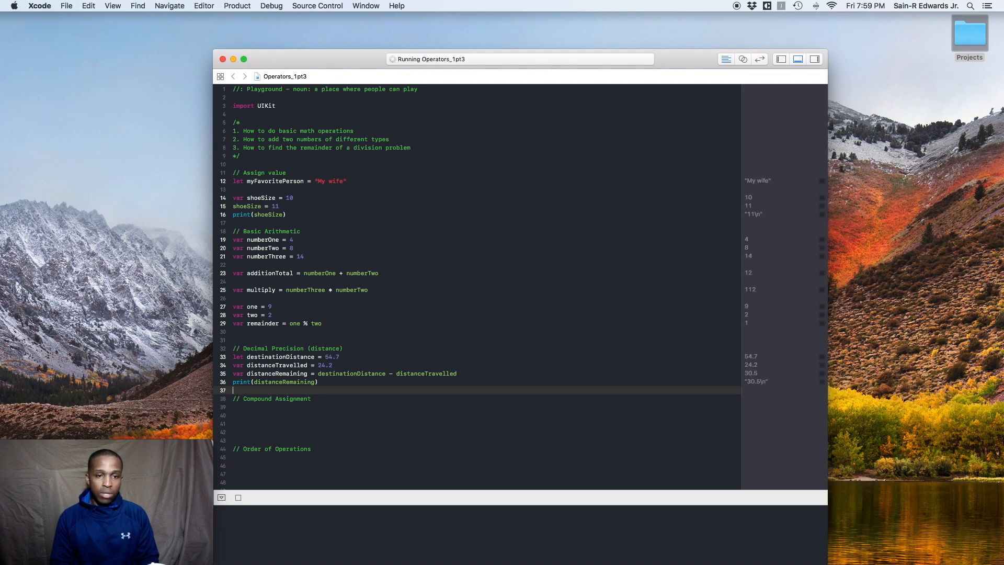
left_click(238, 498)
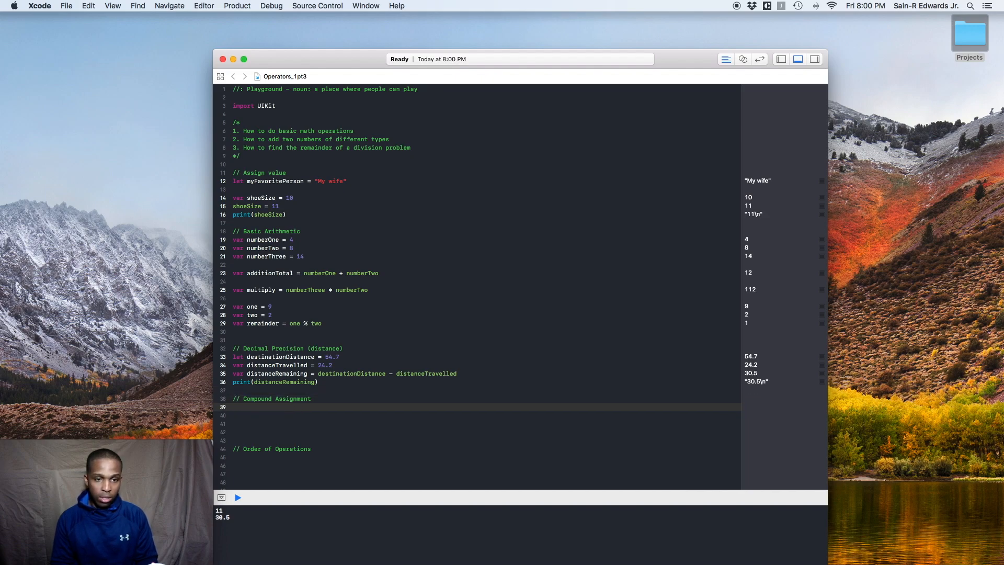
left_click(233, 406)
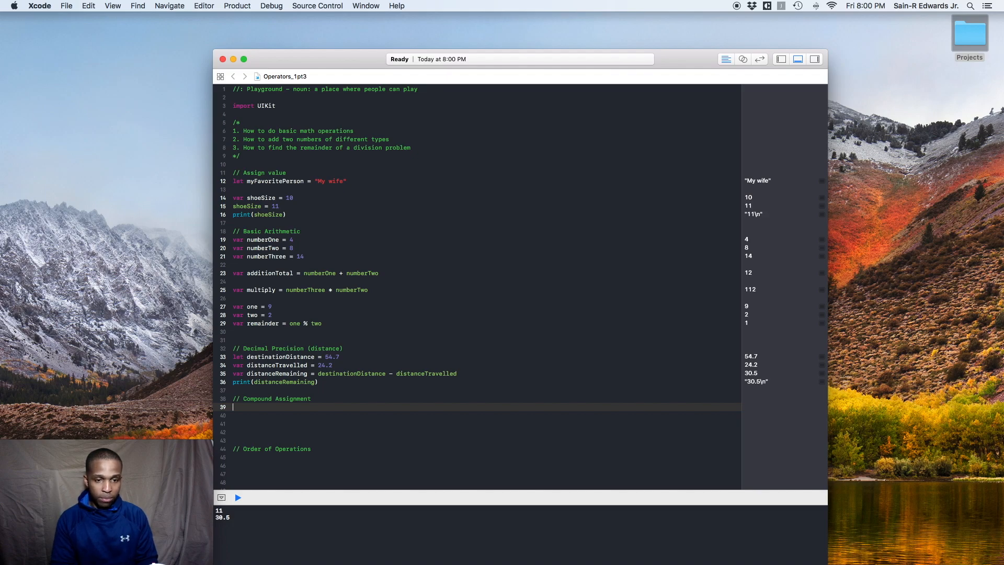
type("shoeSize =")
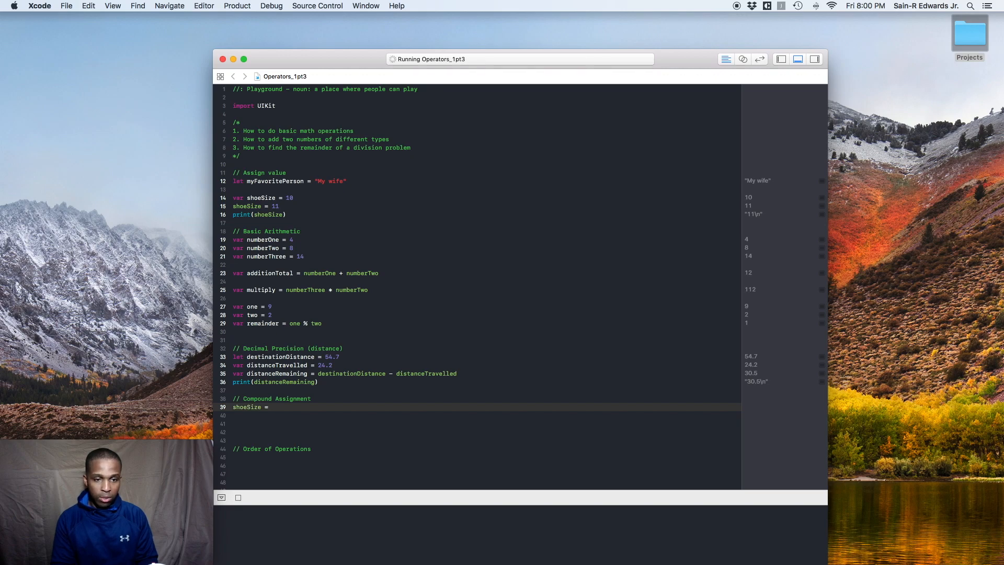
type("shoeSize +")
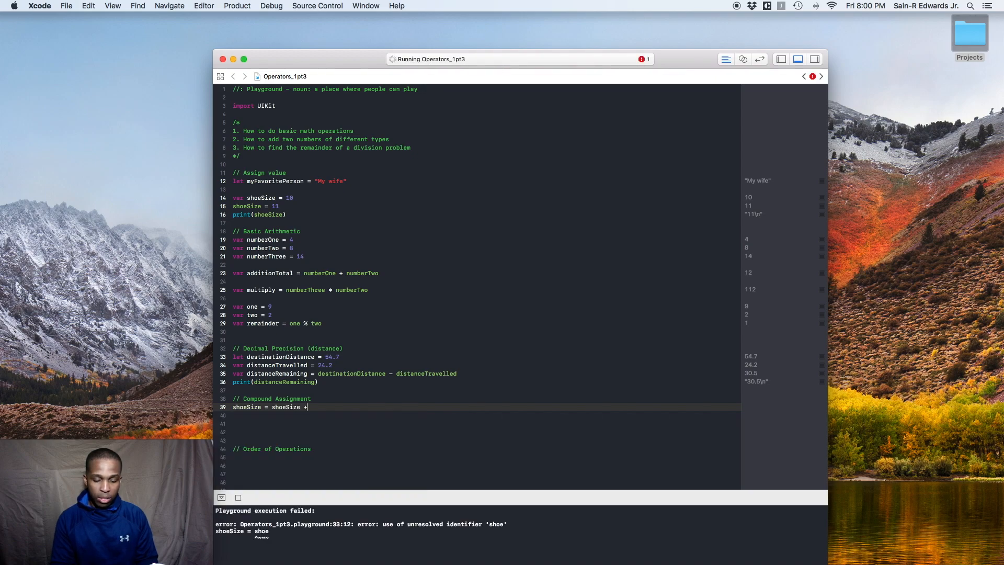
type("2")
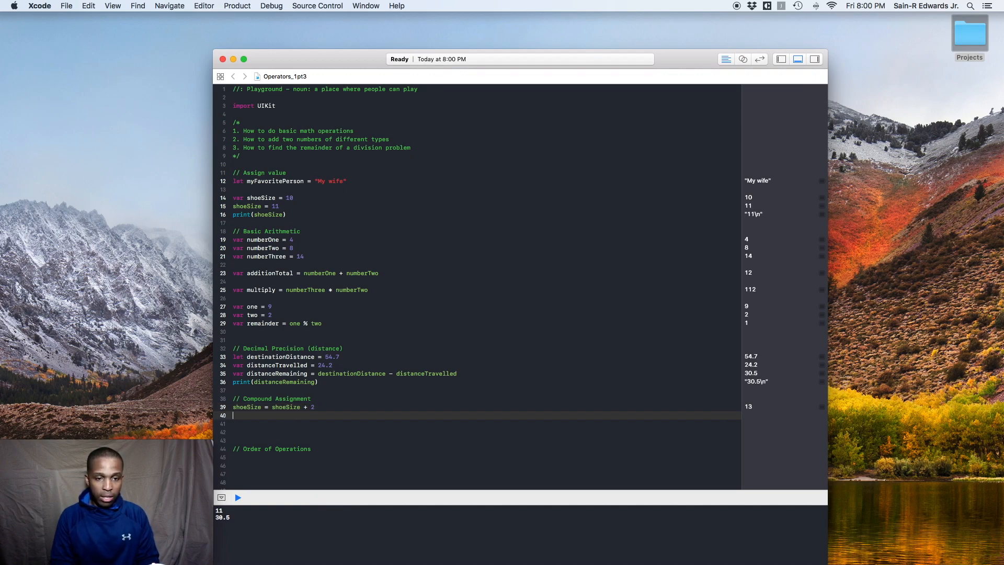
type("shoeSize")
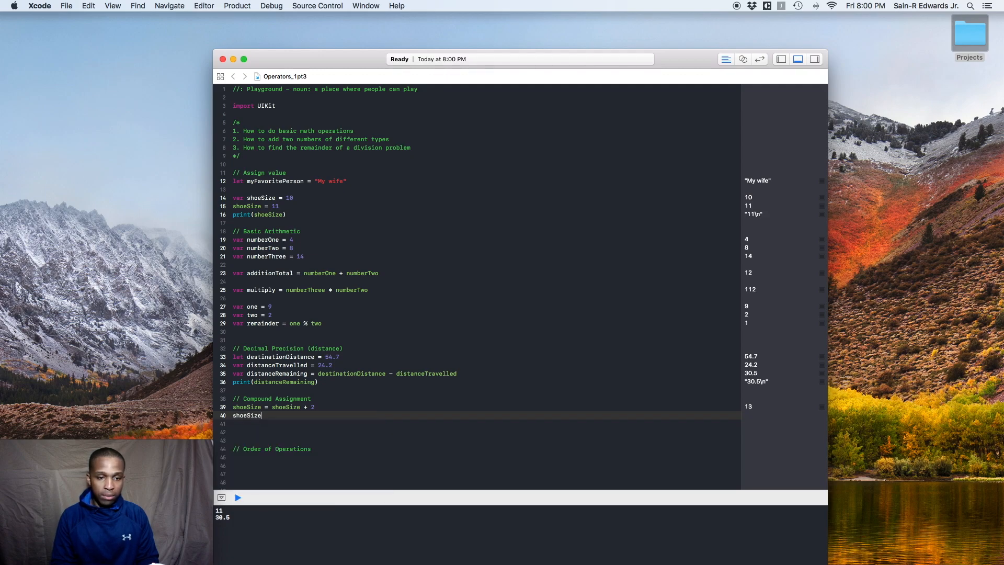
type("+=")
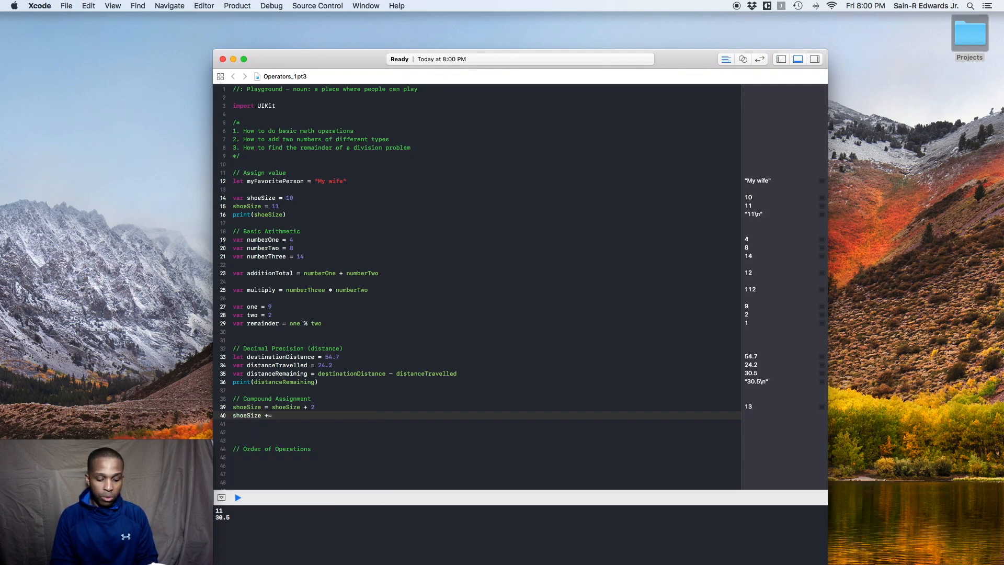
type("1")
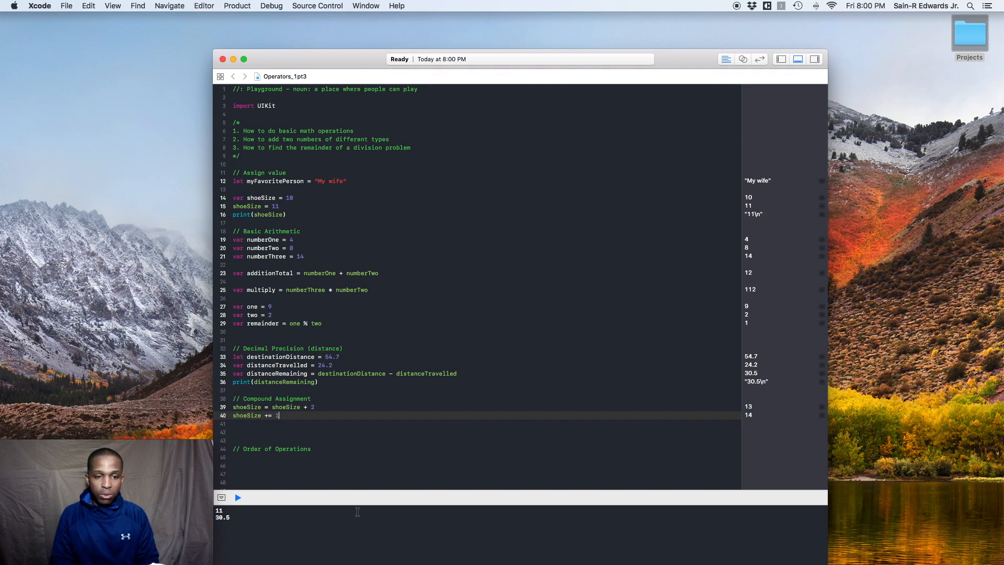
Step: Add shoeSize -= and shoeSize *= 2 lines and run to update the results
type("shoeSize -= 1")
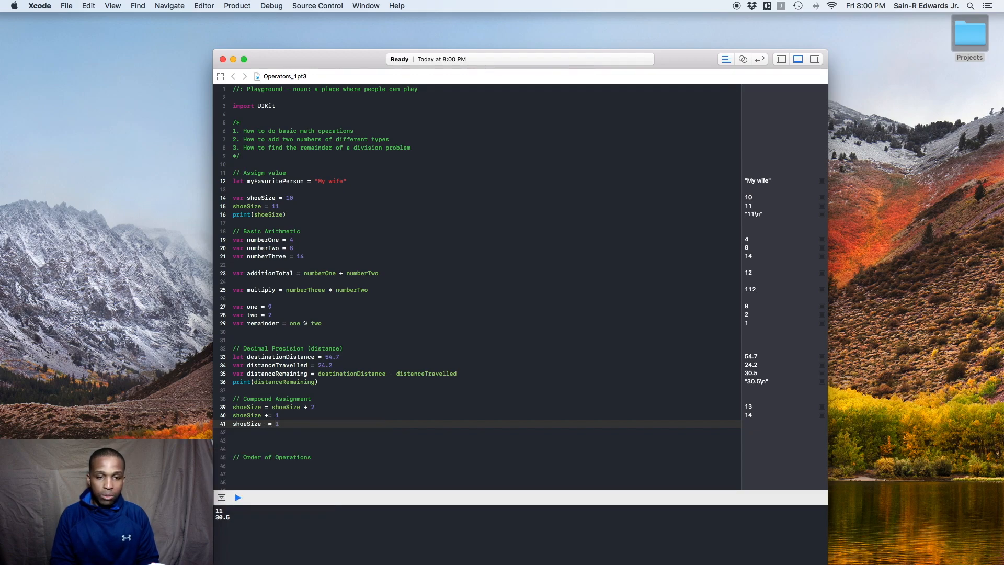
left_click(238, 498)
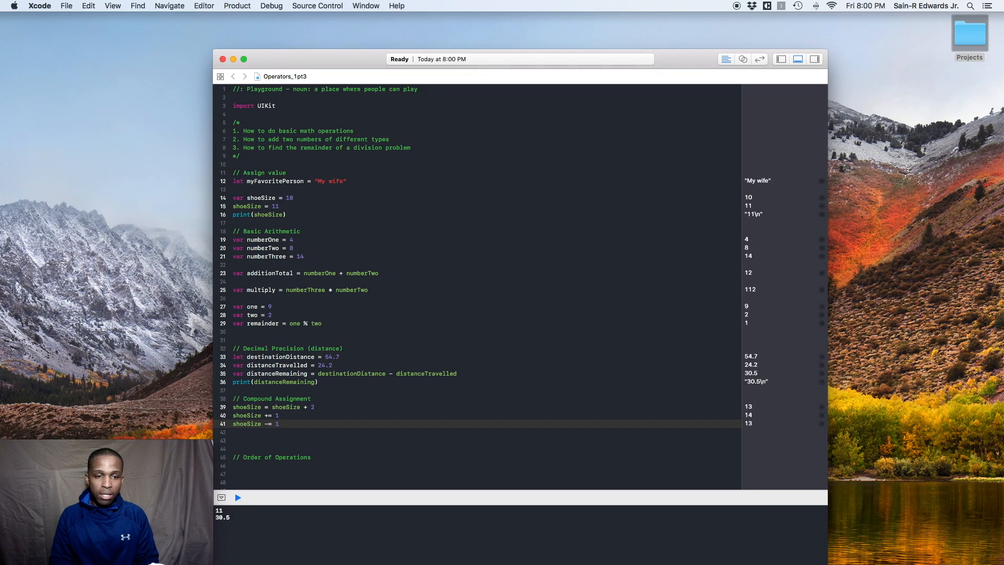
type("shoeSize")
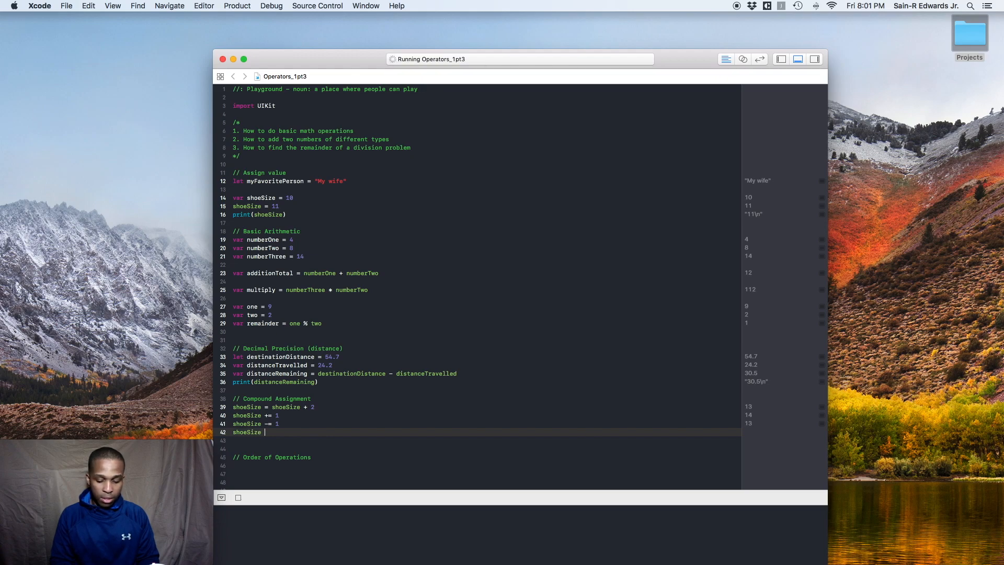
type("*=")
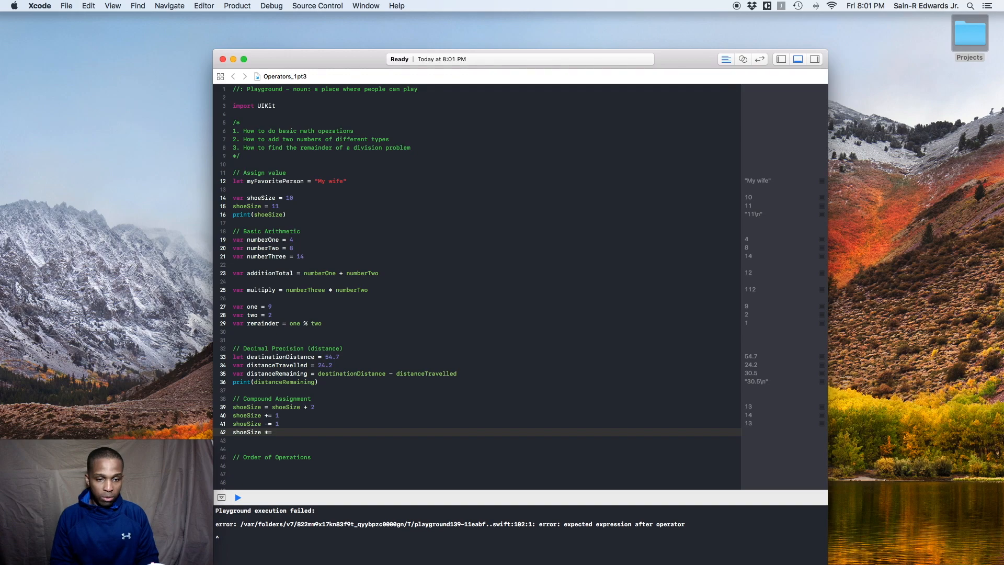
type("2")
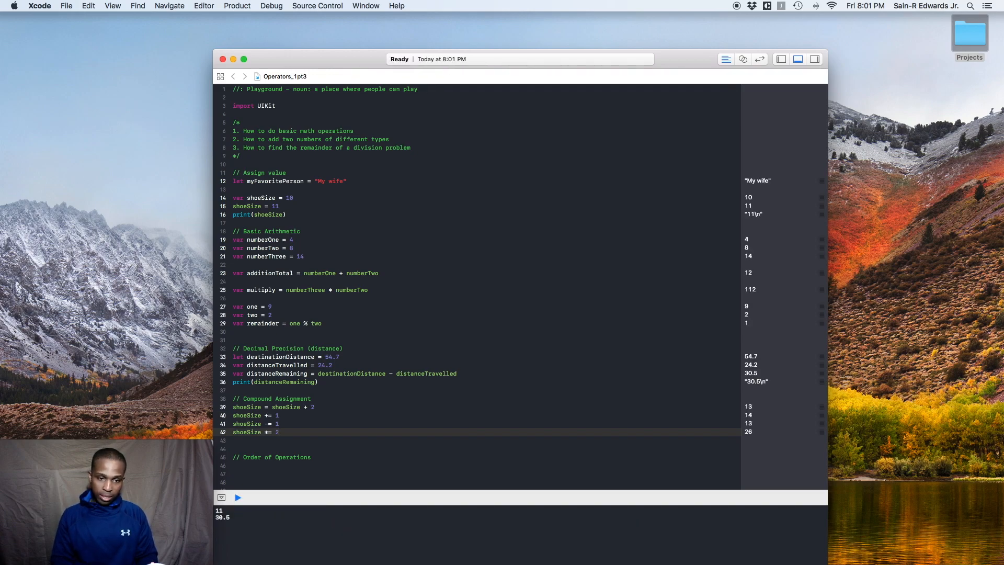
Step: Finish with shoeSize /= 2, giving 13 in the results
type("shoeSize")
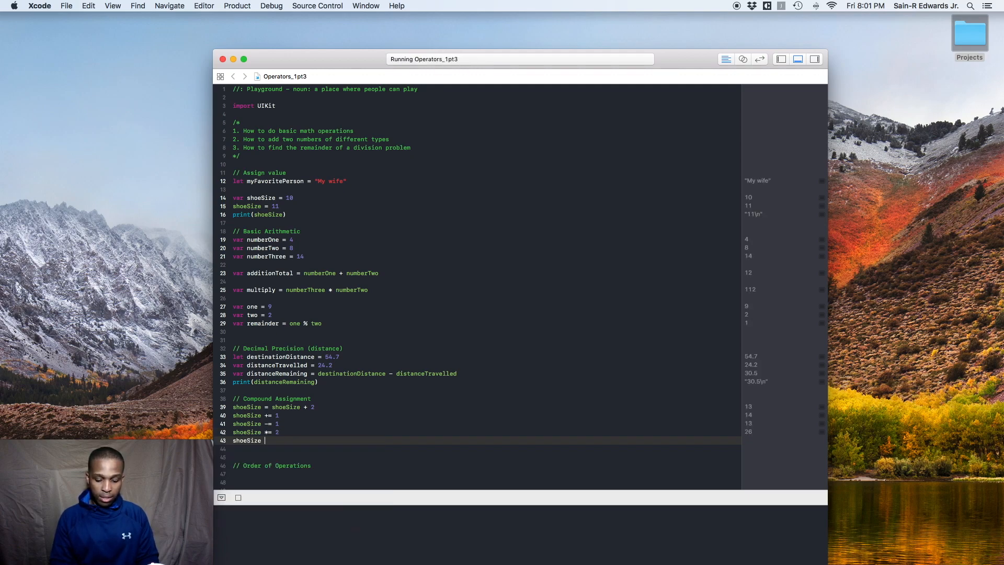
left_click(238, 498)
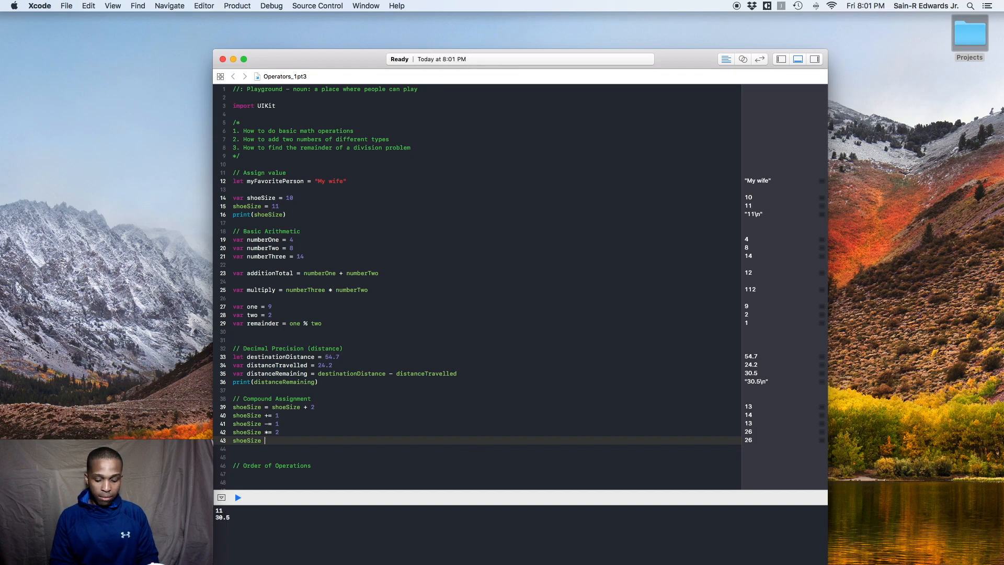
type("/=")
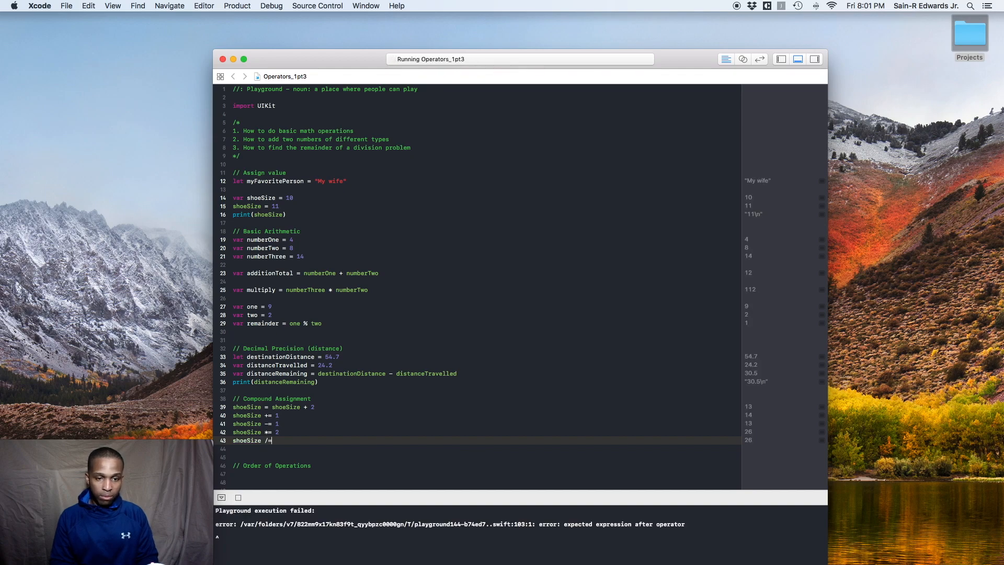
type("2")
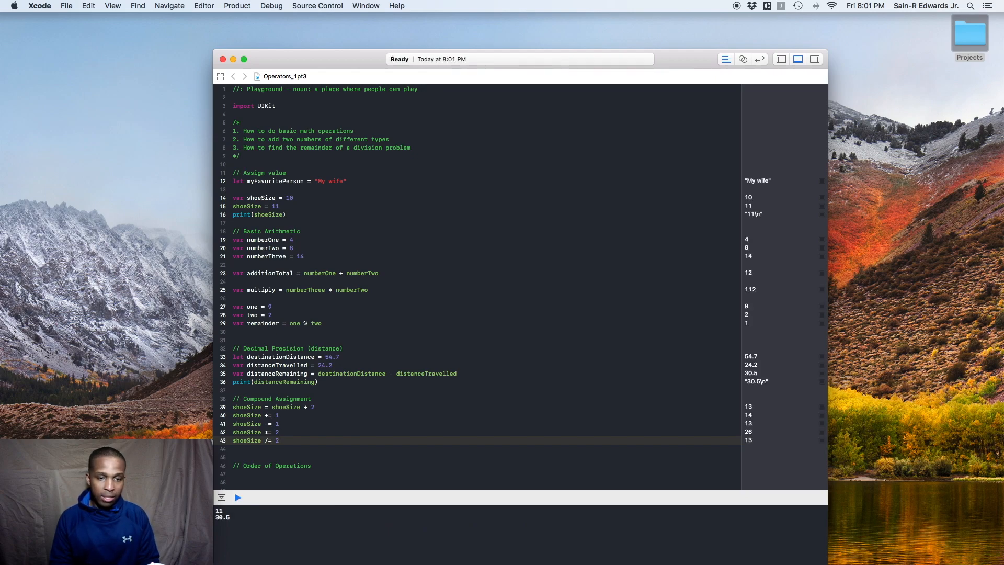
Step: Add the // Numeric Type Conversions comment below the Order of Operations section
left_click(277, 440)
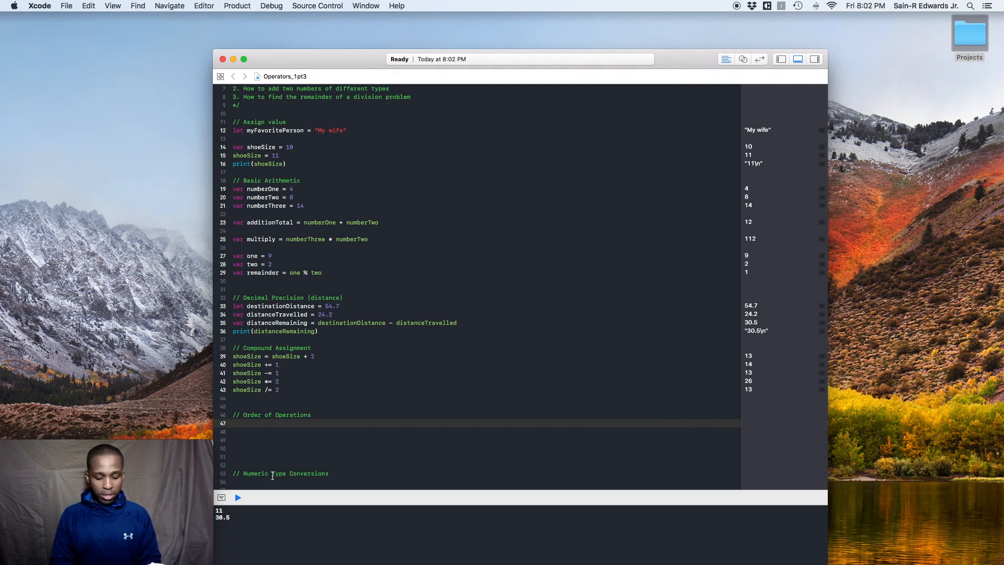
Step: Declare var a = 7, var b = 3 and var c = 9 under Order of Operations
type("var a")
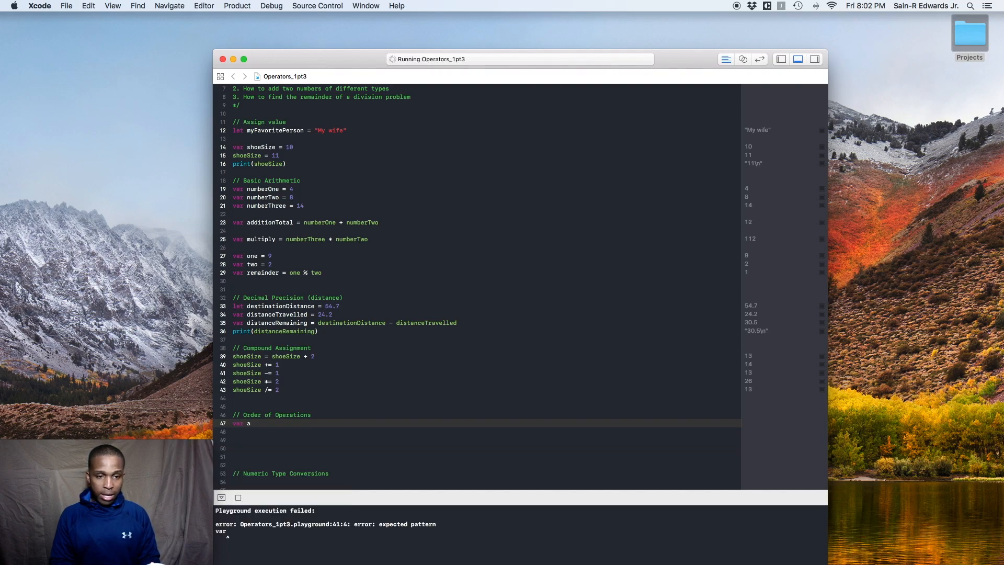
type("= 7")
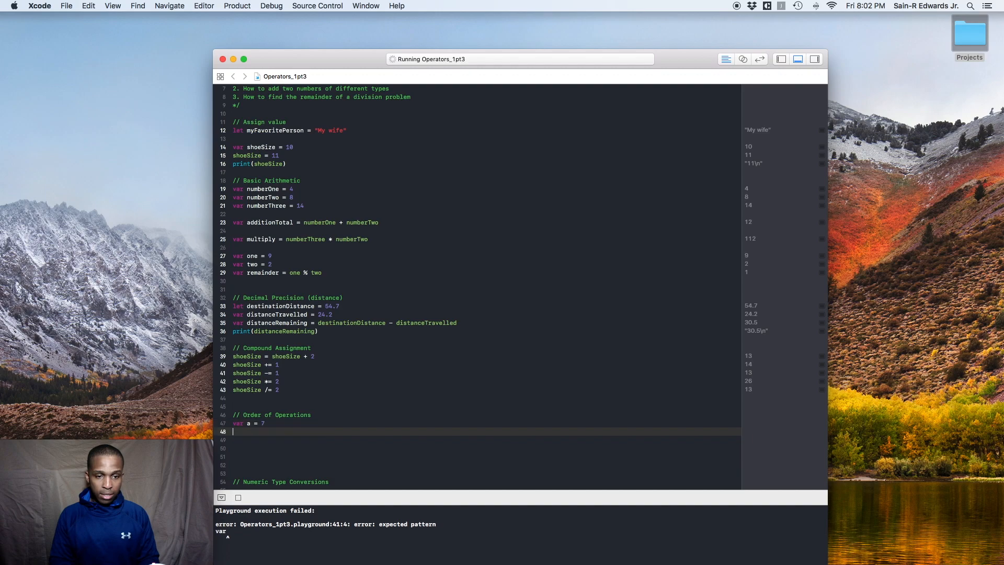
type("var b")
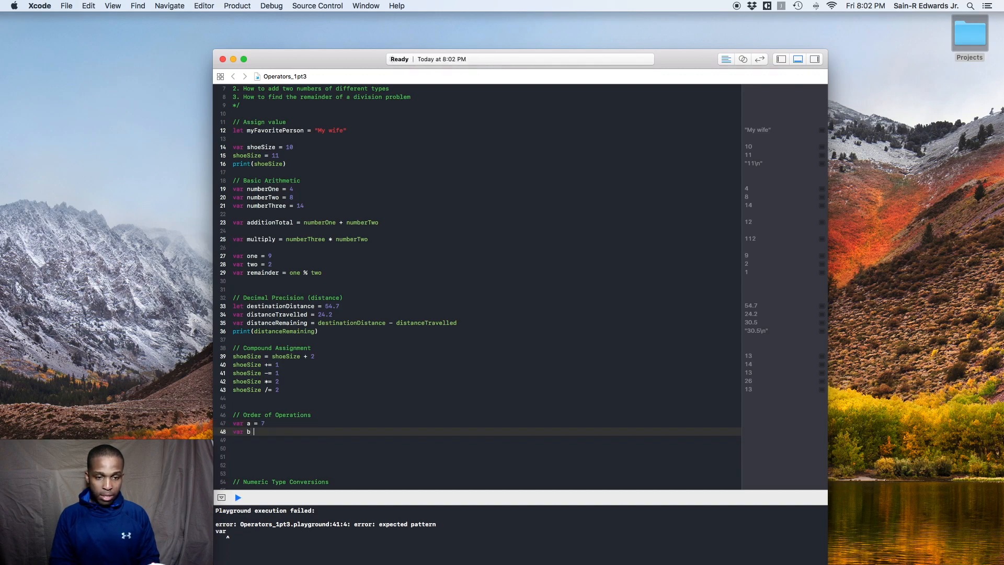
type("= 3")
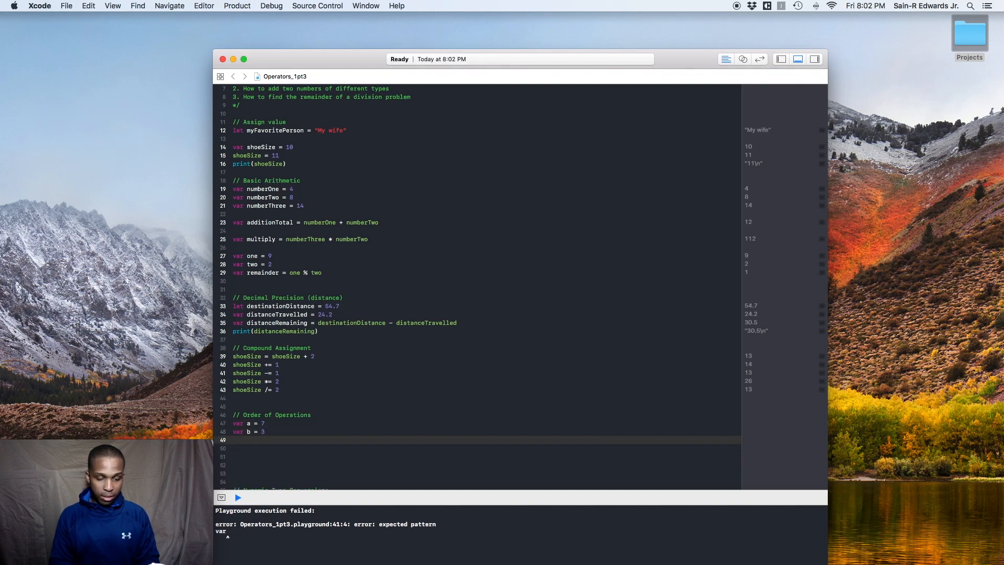
type("var c = 9")
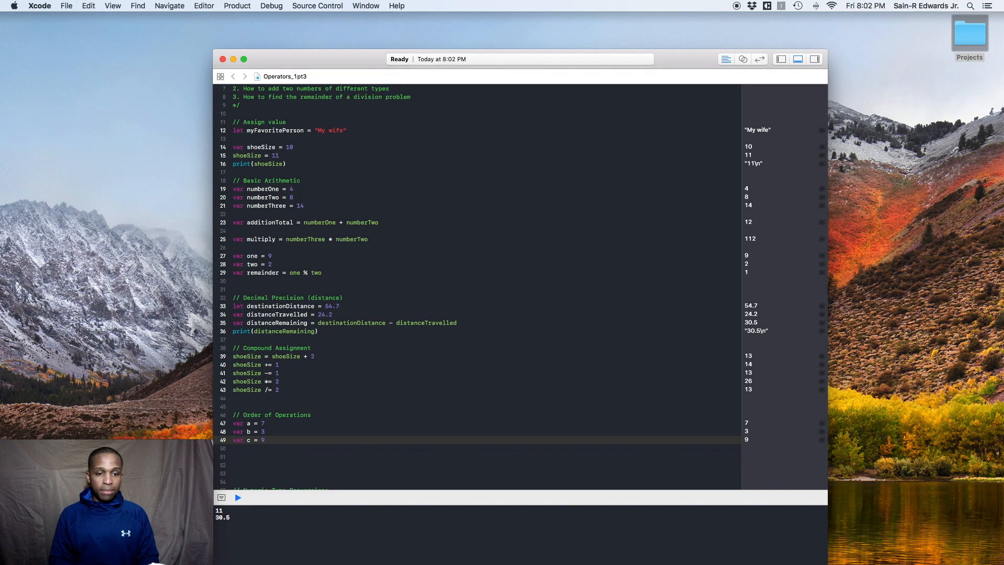
Step: Add the expressions a + b, b * a + c and (c - a) * b, yielding 10, 30 and 6
left_click(237, 498)
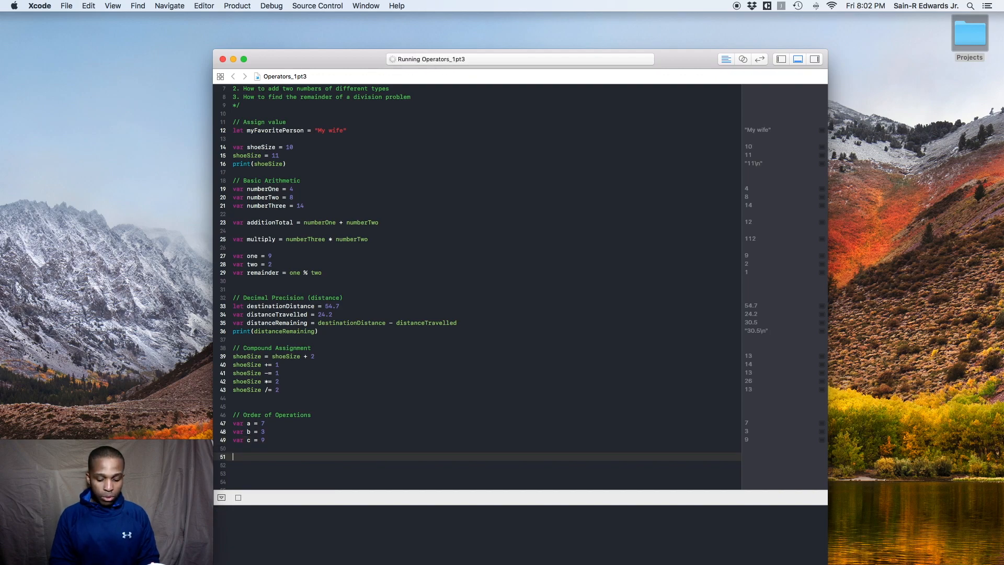
type("a +")
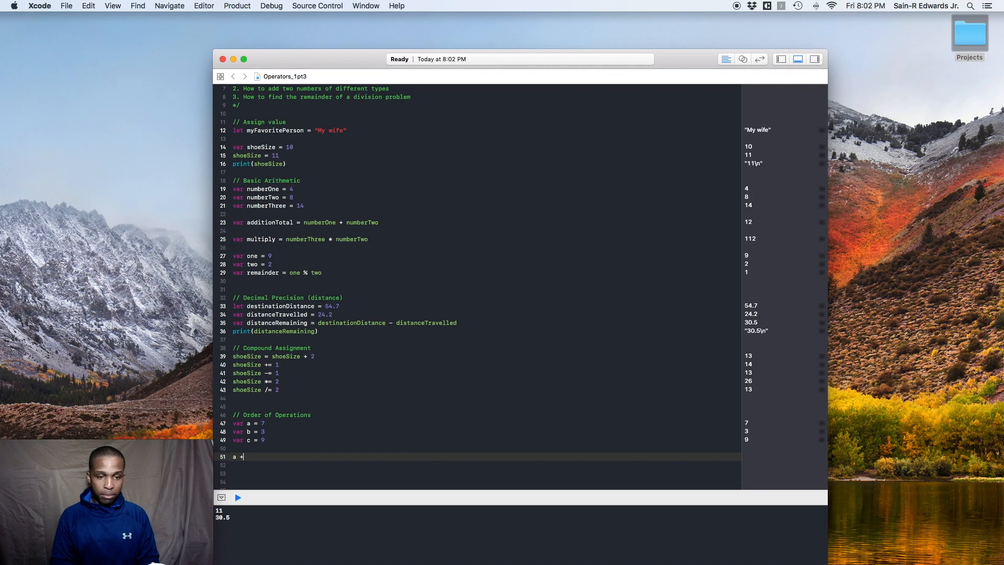
type("b")
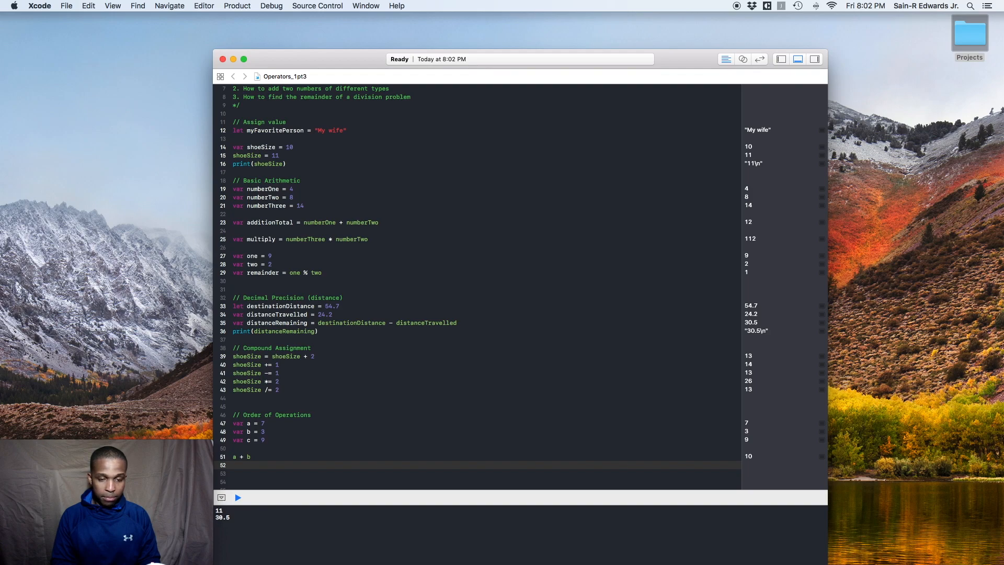
type("b *")
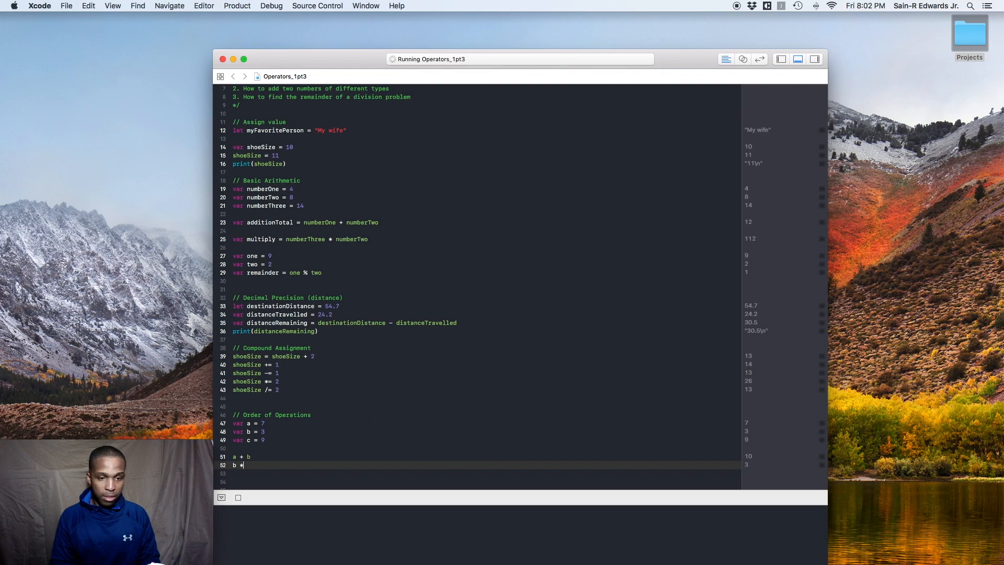
type("1")
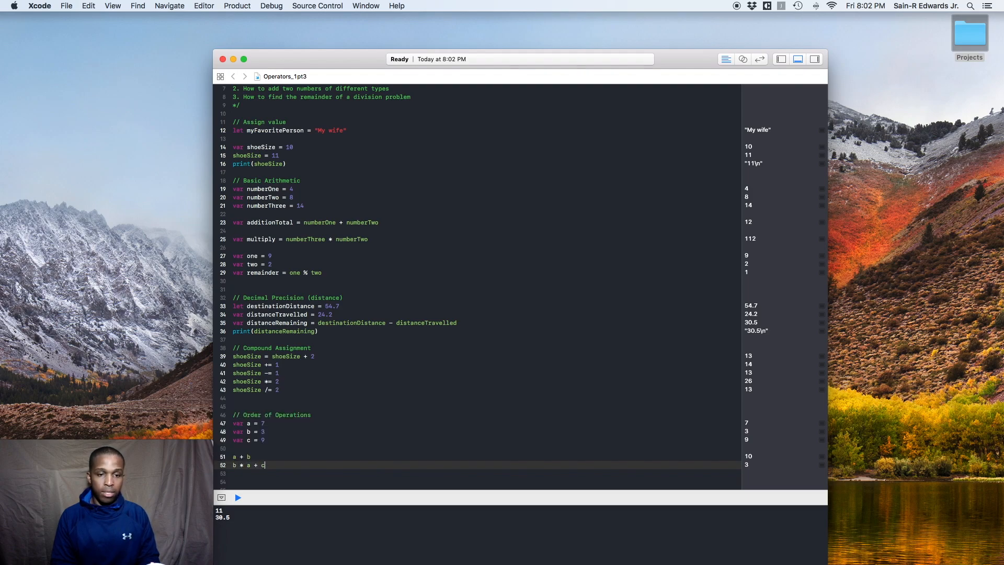
left_click(237, 498)
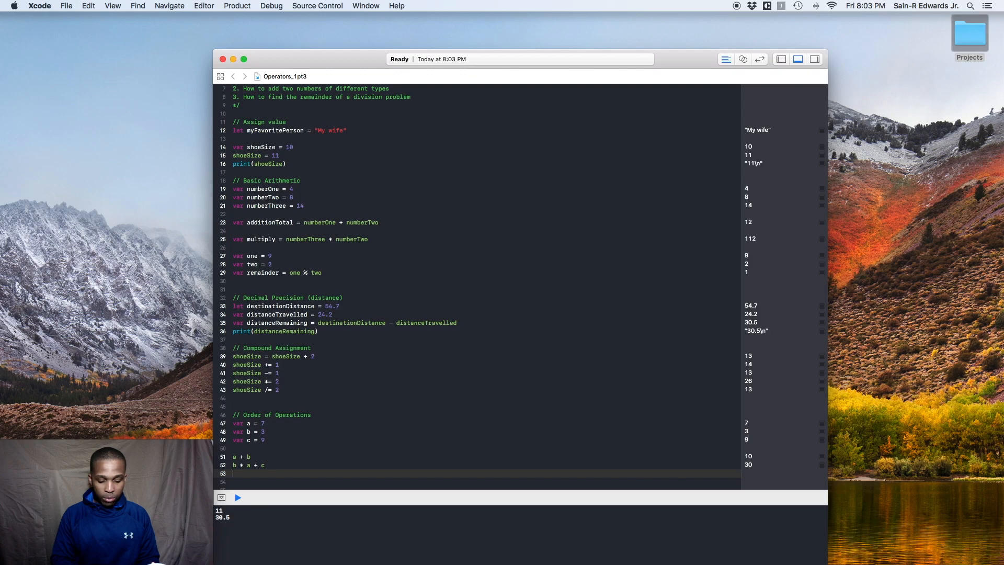
type("(")
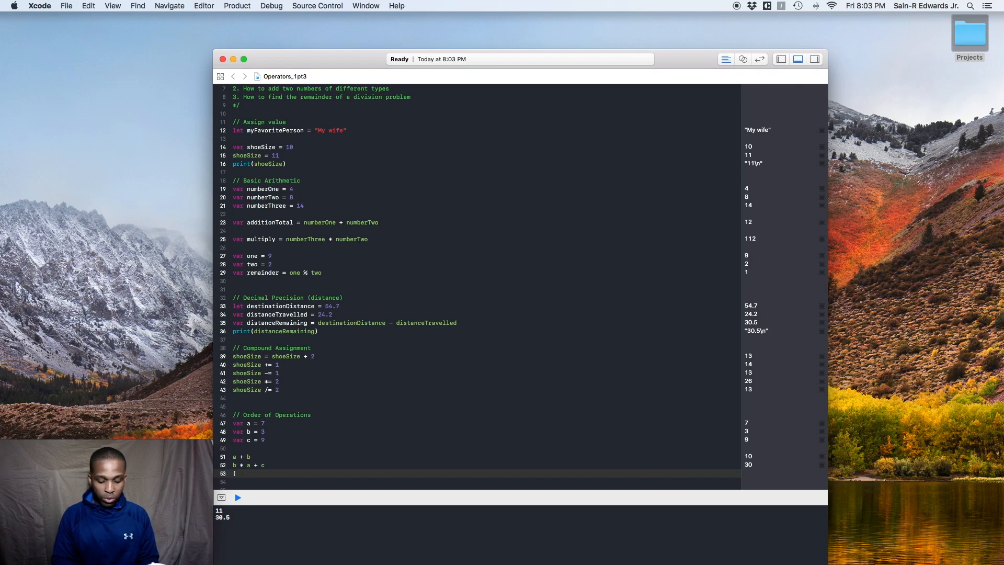
type("a) * b")
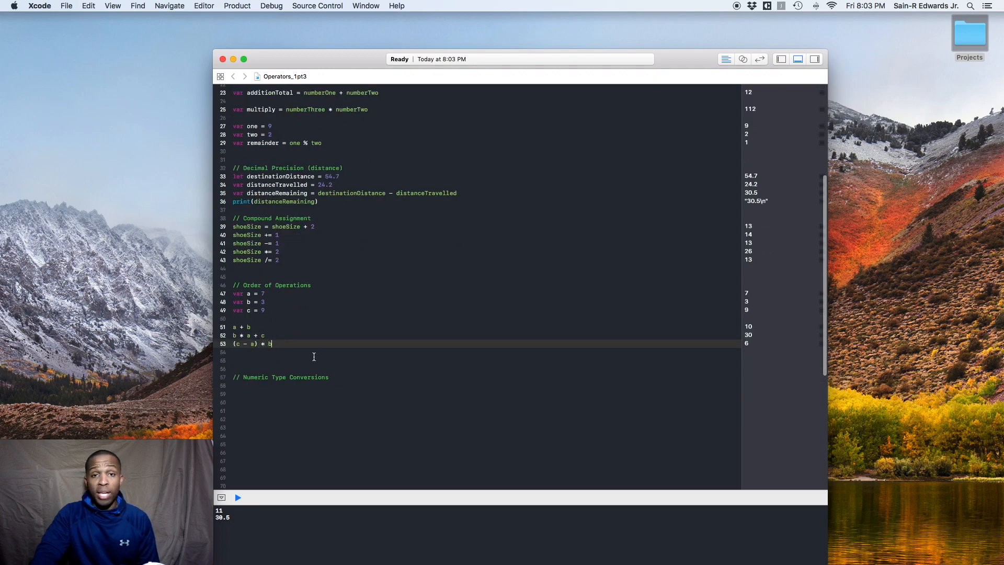
mouse_move(264, 396)
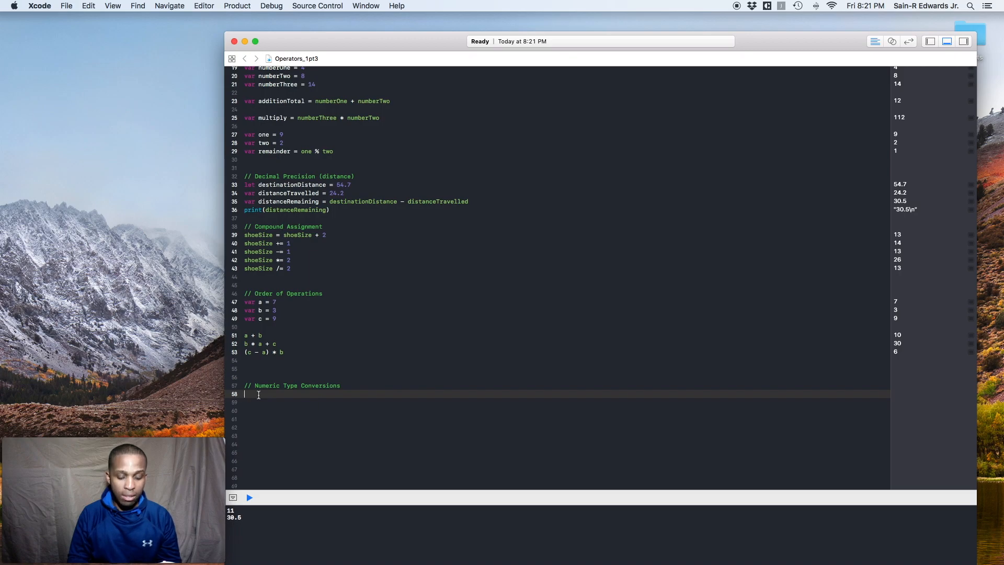
Step: Declare let x = 3 and let y = 0.1415927, then begin a let pi = line
type("let")
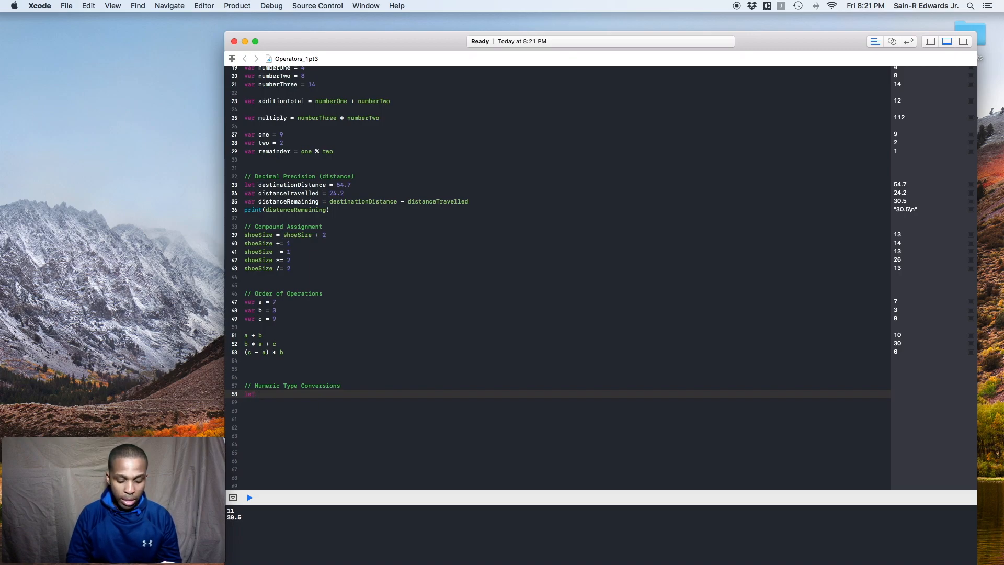
type("x = 3")
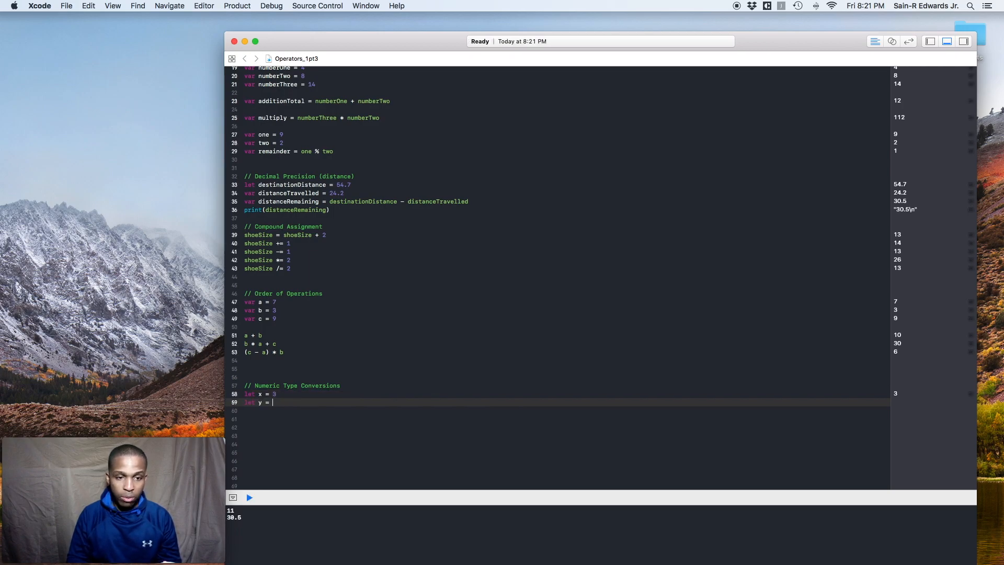
type("0.1415927")
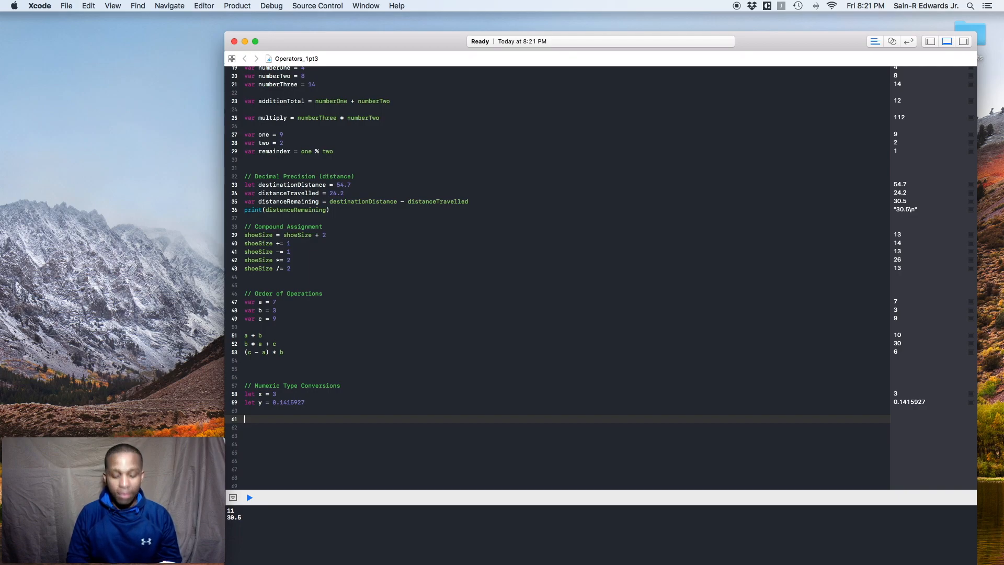
type("let pi =")
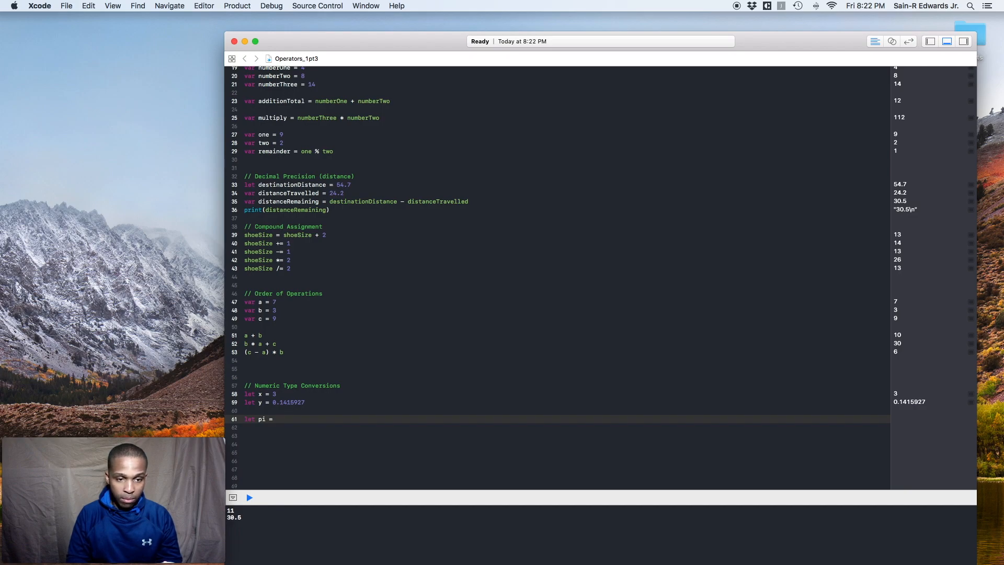
left_click(249, 498)
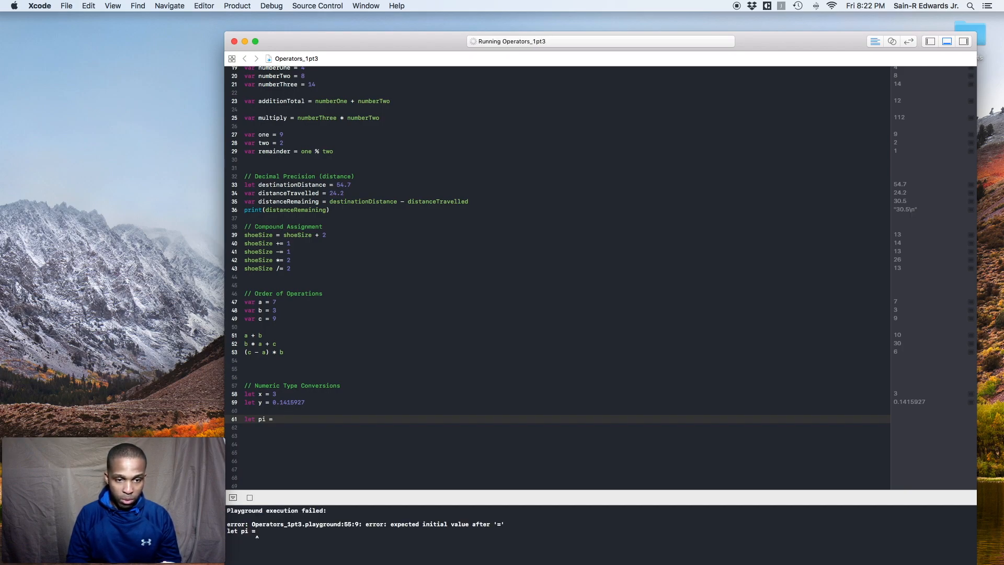
Step: Complete let pi = Double(x) + y, converting x to resolve the Int/Double mismatch
type("x + y")
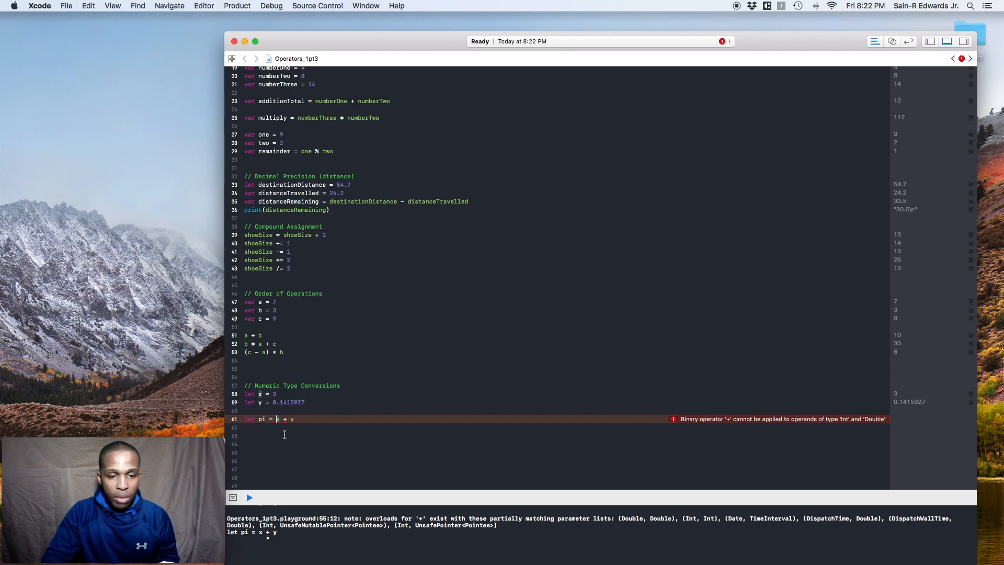
type("(")
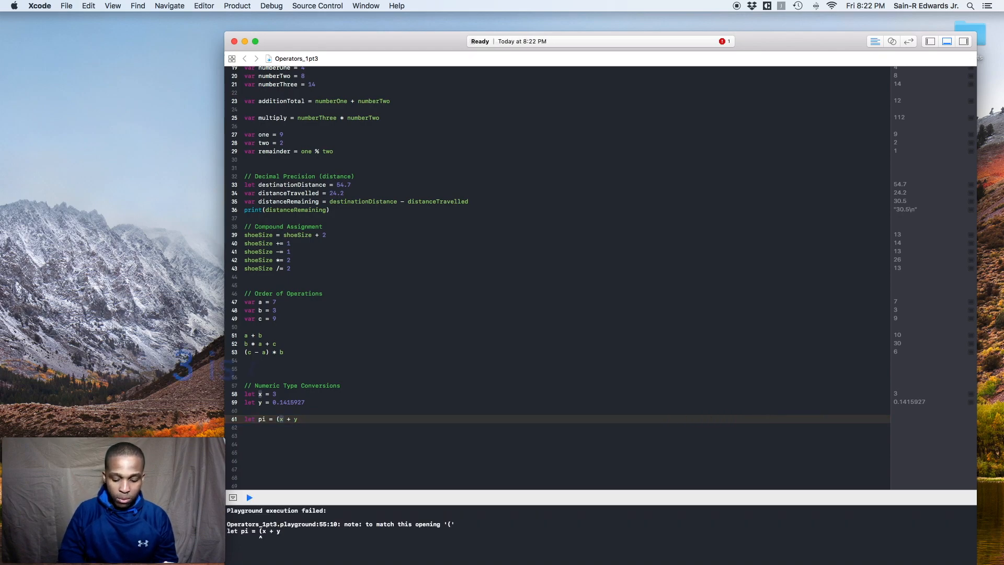
left_click(249, 498)
type(")")
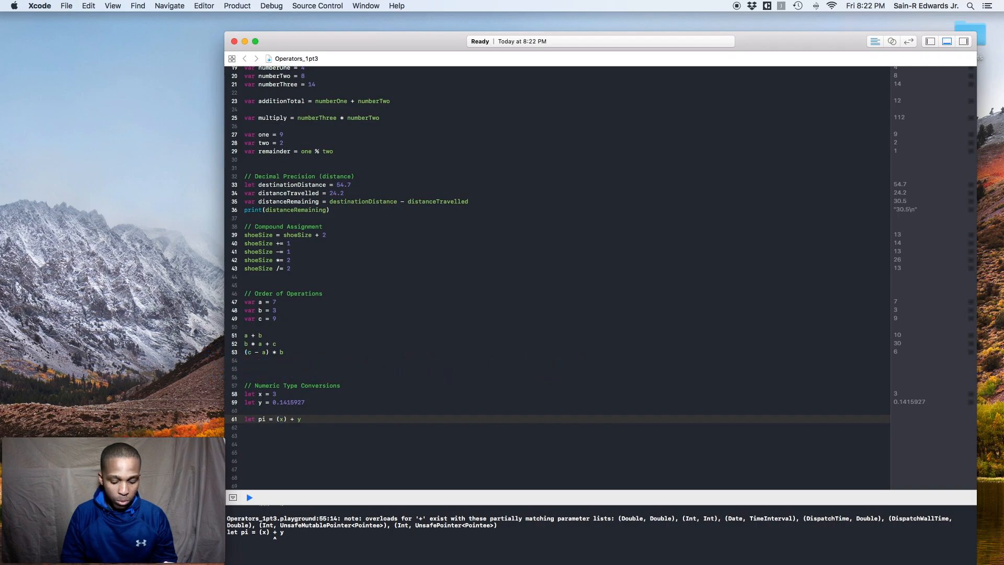
type("Double")
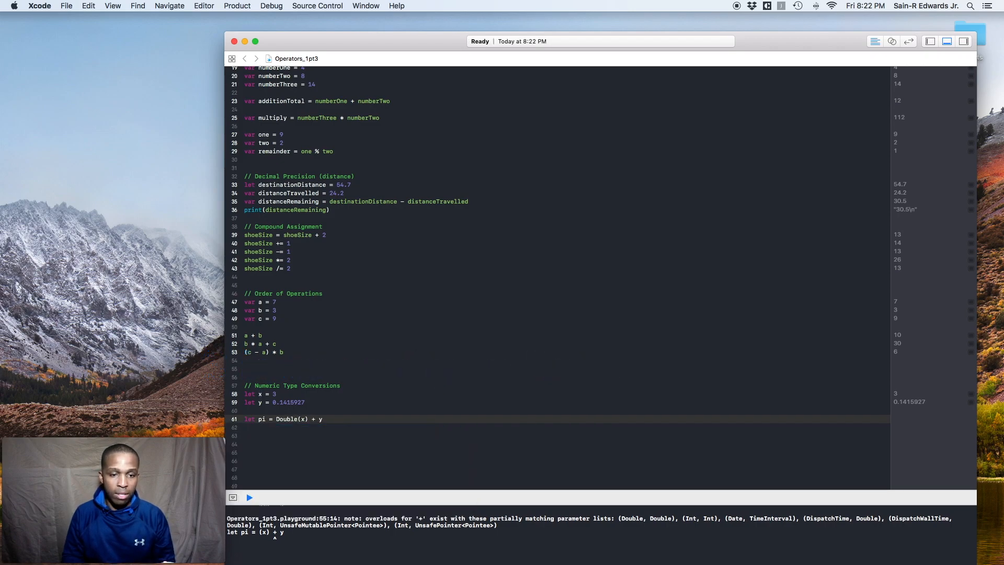